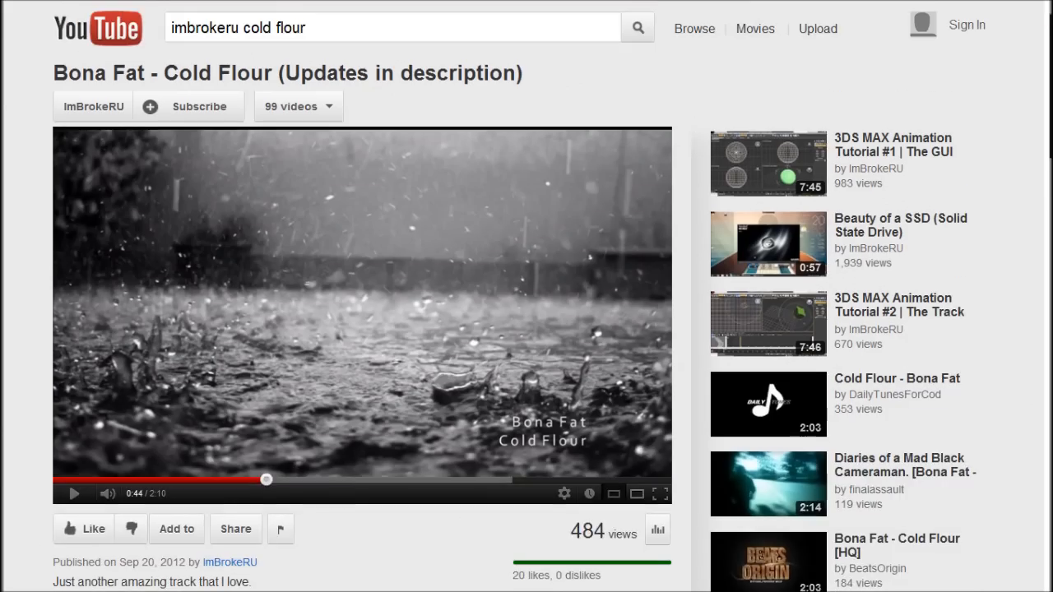
Scroll through the Cold Flour video description to the tutorial-request update notes
{"action": "scroll", "scroll_direction": "down", "scroll_amount": 3}
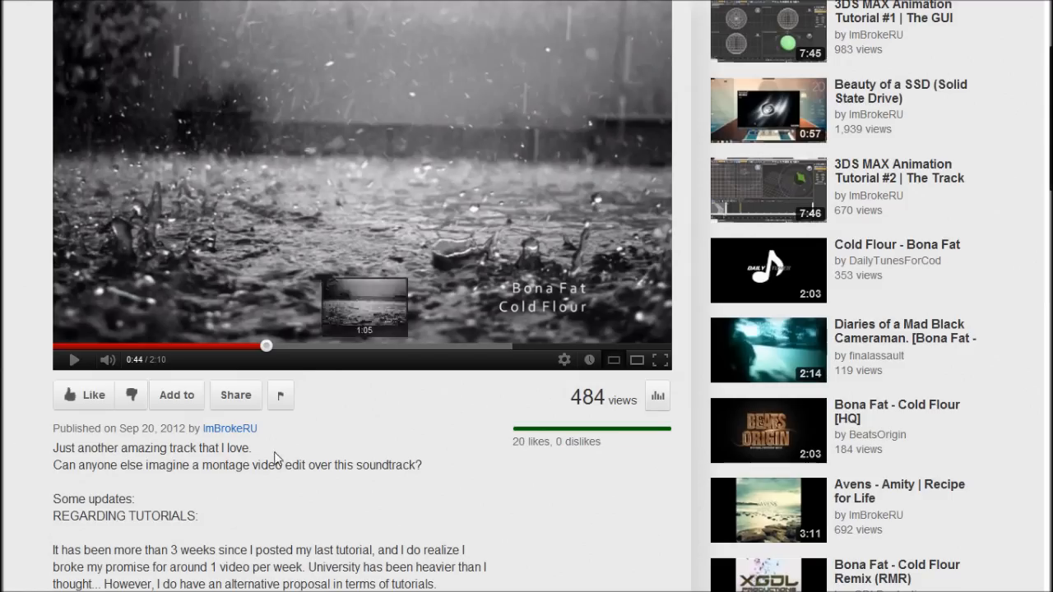
{"action": "scroll", "scroll_direction": "down", "scroll_amount": 3}
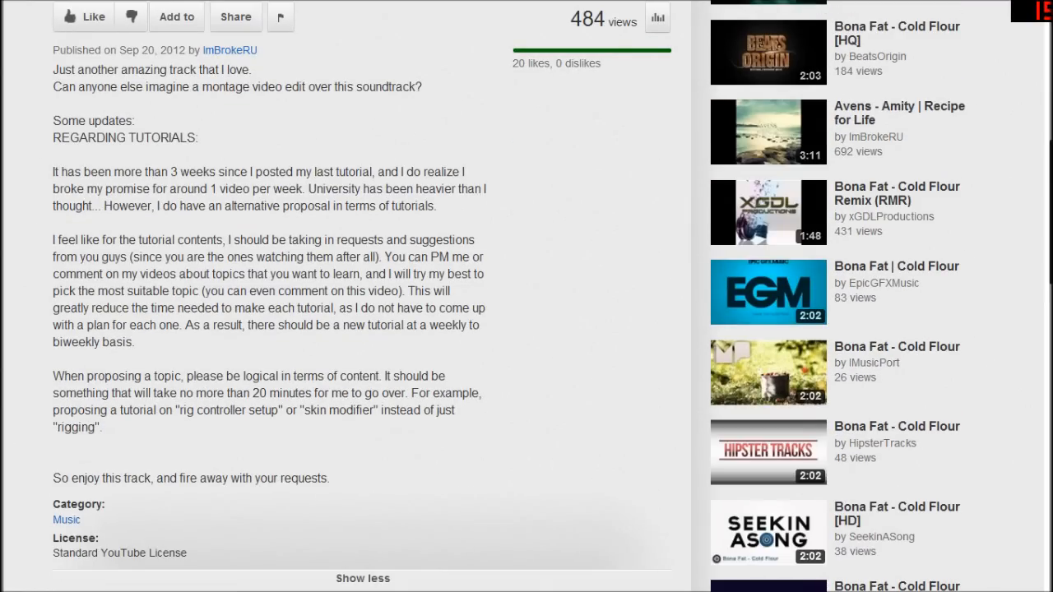
{"action": "mouse_move", "coordinate": [278, 232]}
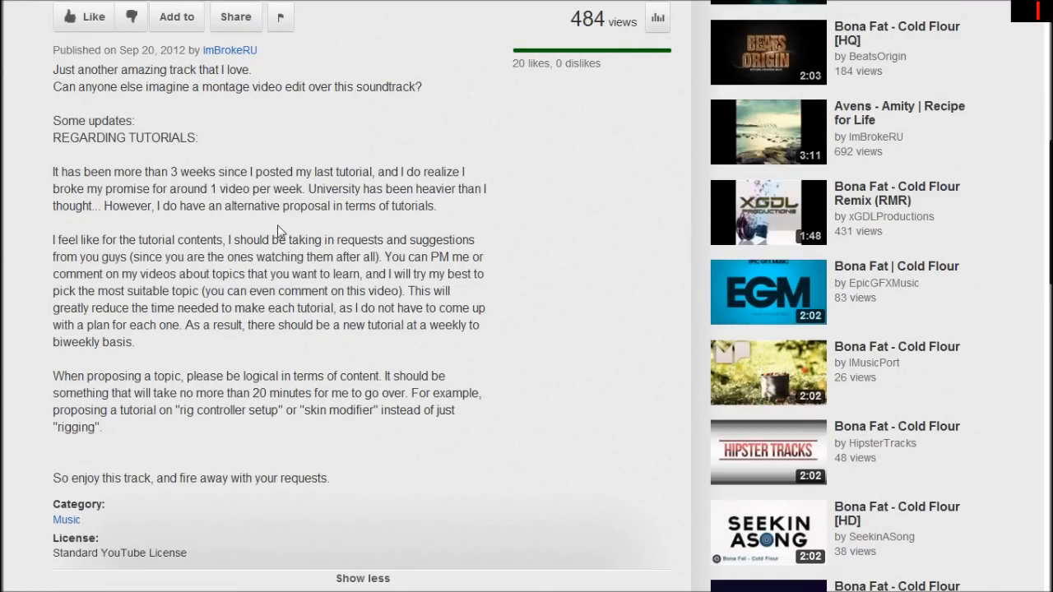
{"action": "scroll", "scroll_direction": "down", "scroll_amount": 3}
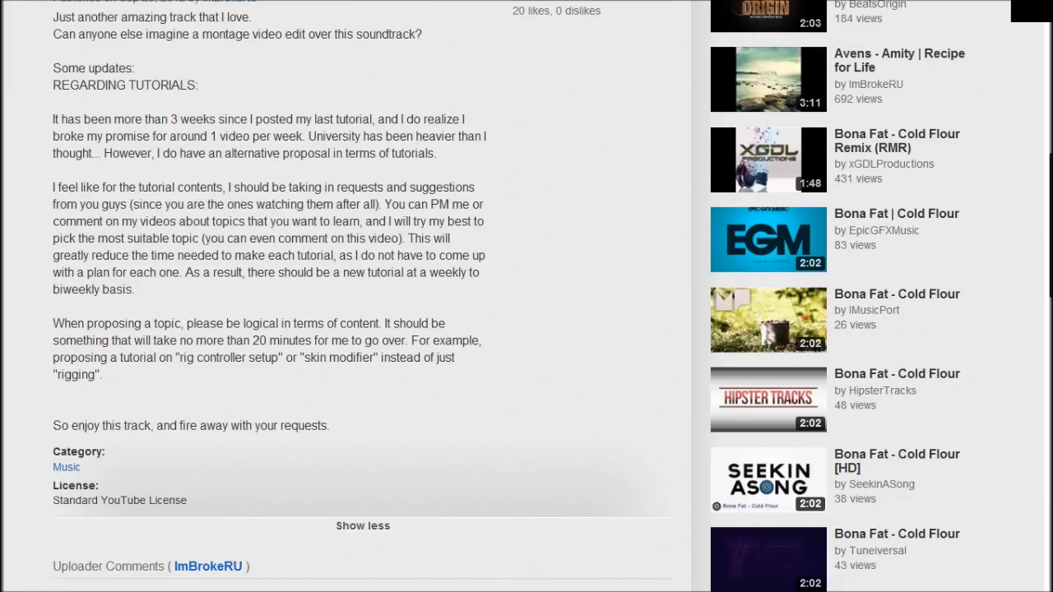
{"action": "mouse_move", "coordinate": [379, 517]}
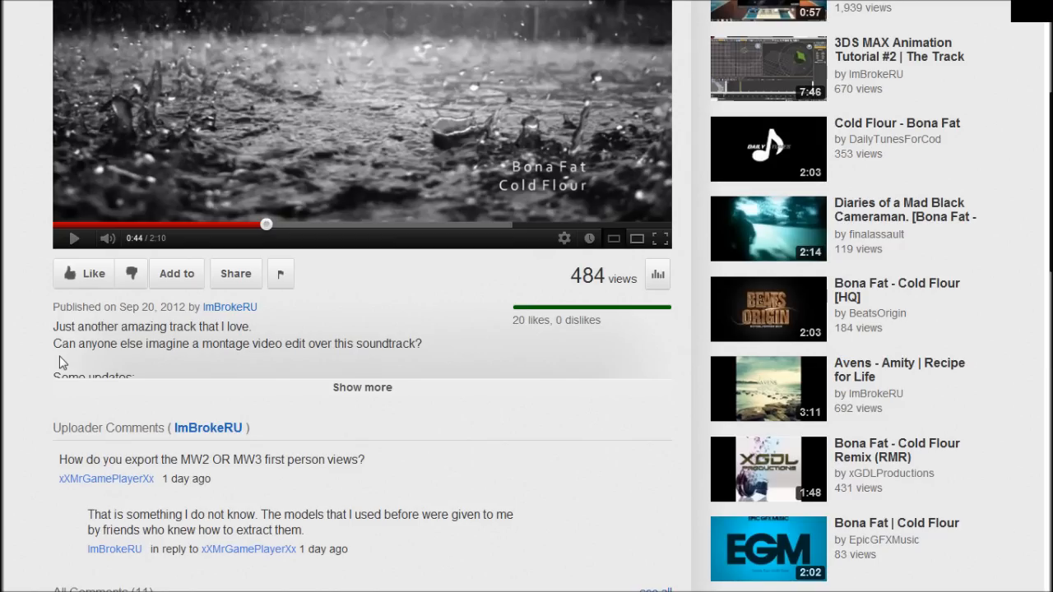
{"action": "scroll", "scroll_direction": "down", "scroll_amount": 3}
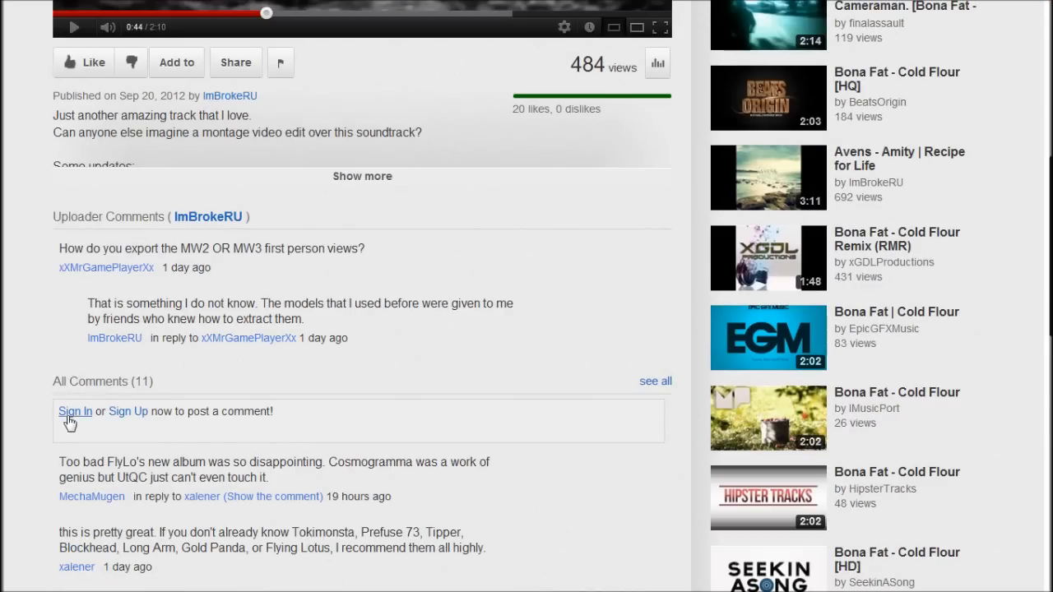
{"action": "scroll", "scroll_direction": "down", "scroll_amount": 3}
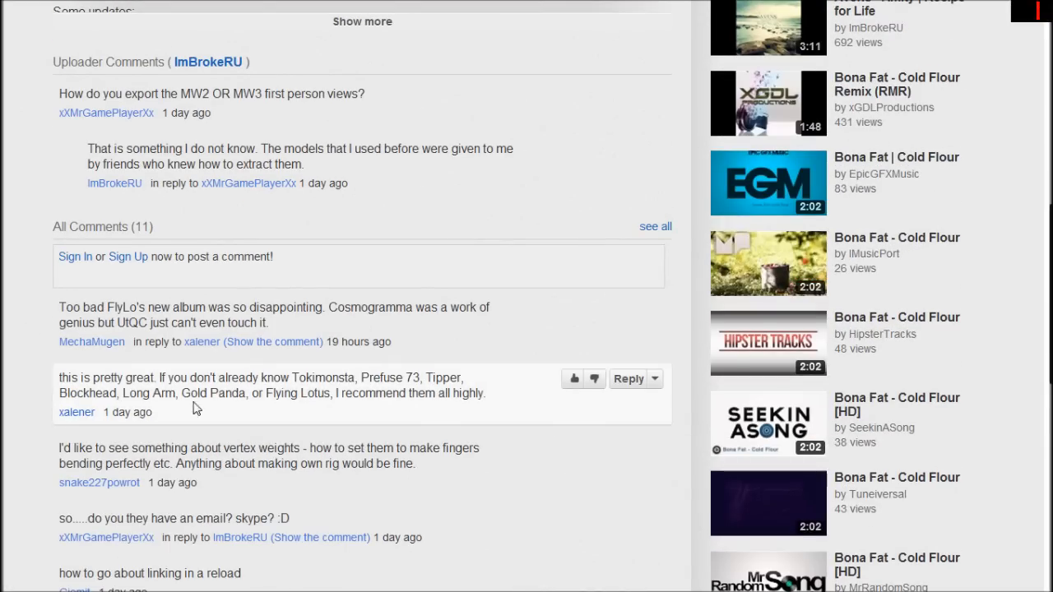
{"action": "scroll", "scroll_direction": "down", "scroll_amount": 3}
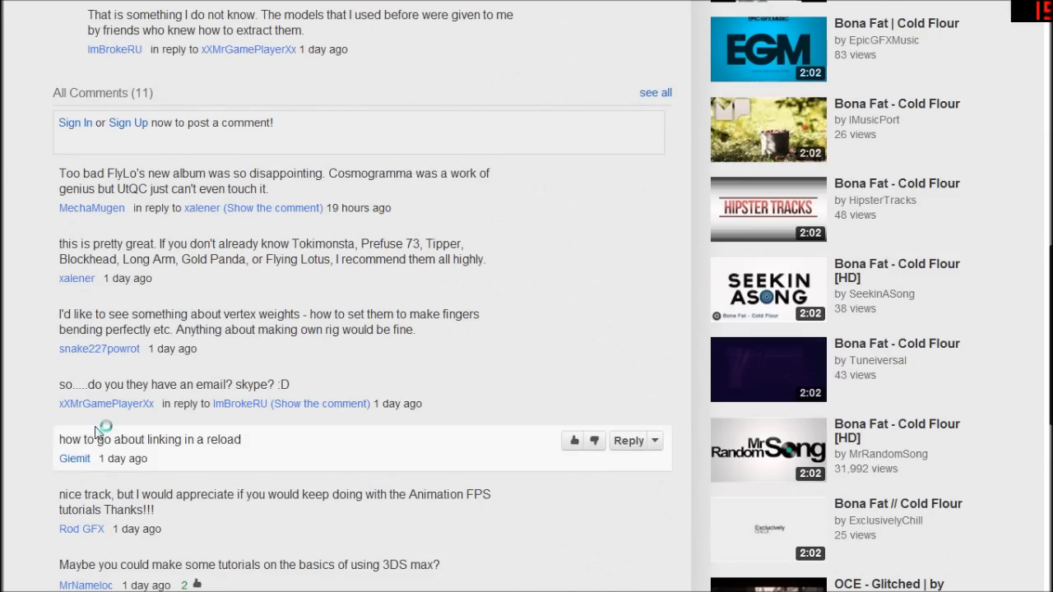
{"action": "scroll", "scroll_direction": "down", "scroll_amount": 3}
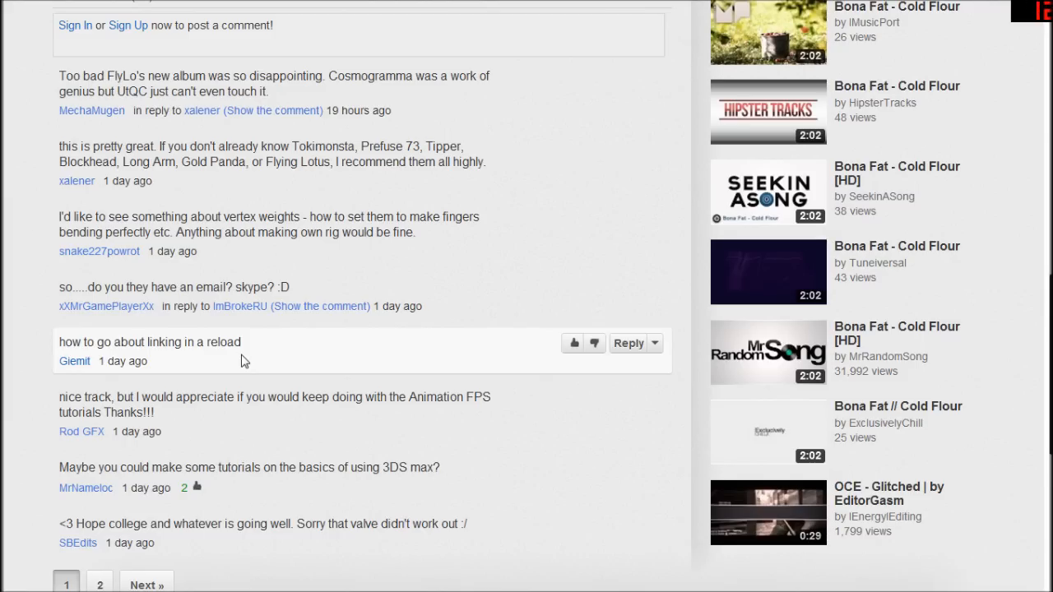
{"action": "mouse_move", "coordinate": [250, 352]}
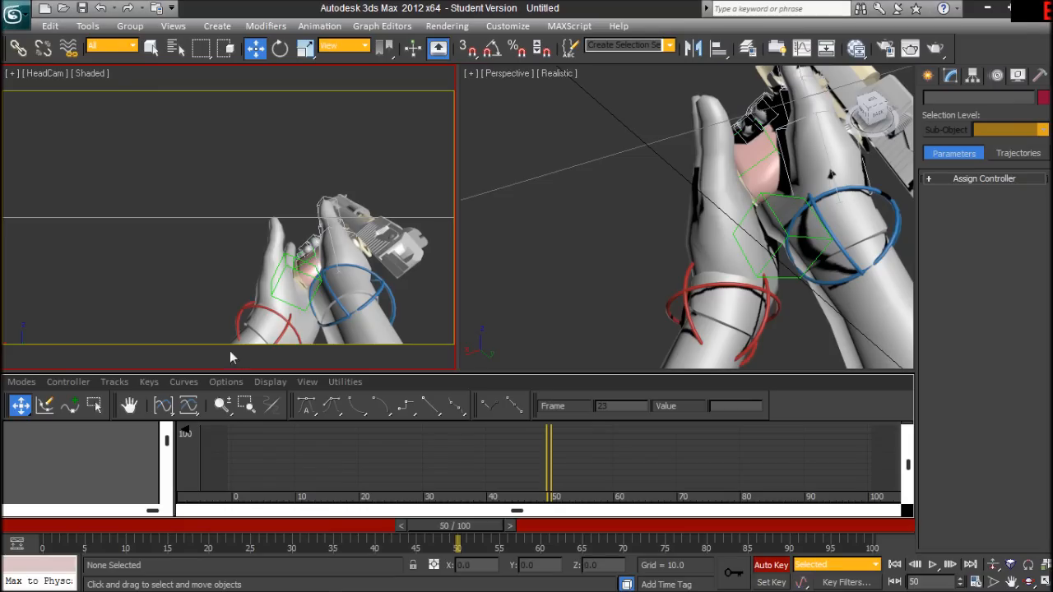
{"action": "mouse_move", "coordinate": [420, 212]}
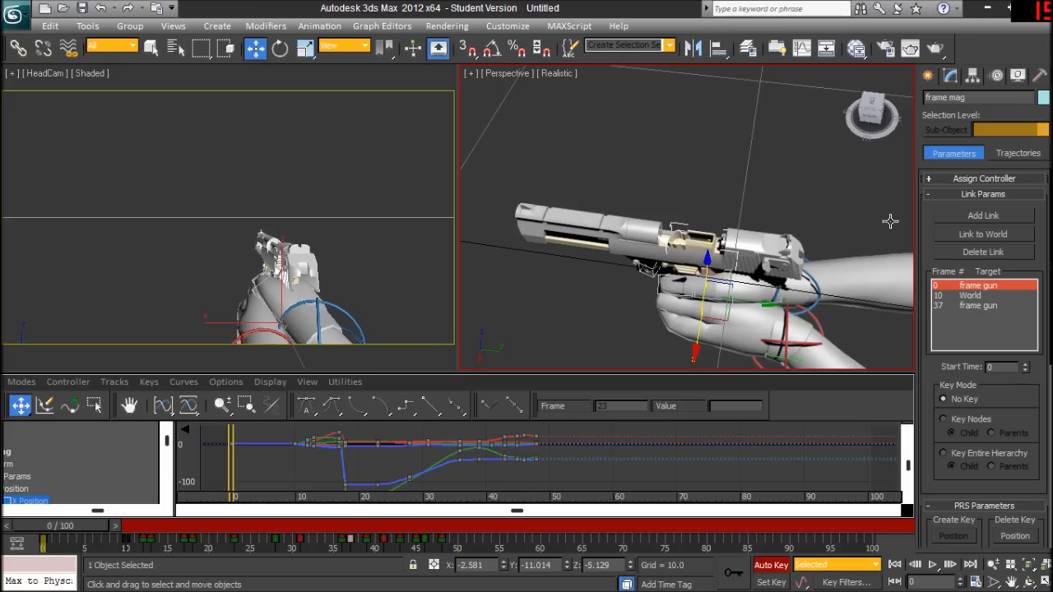
{"action": "mouse_move", "coordinate": [830, 348]}
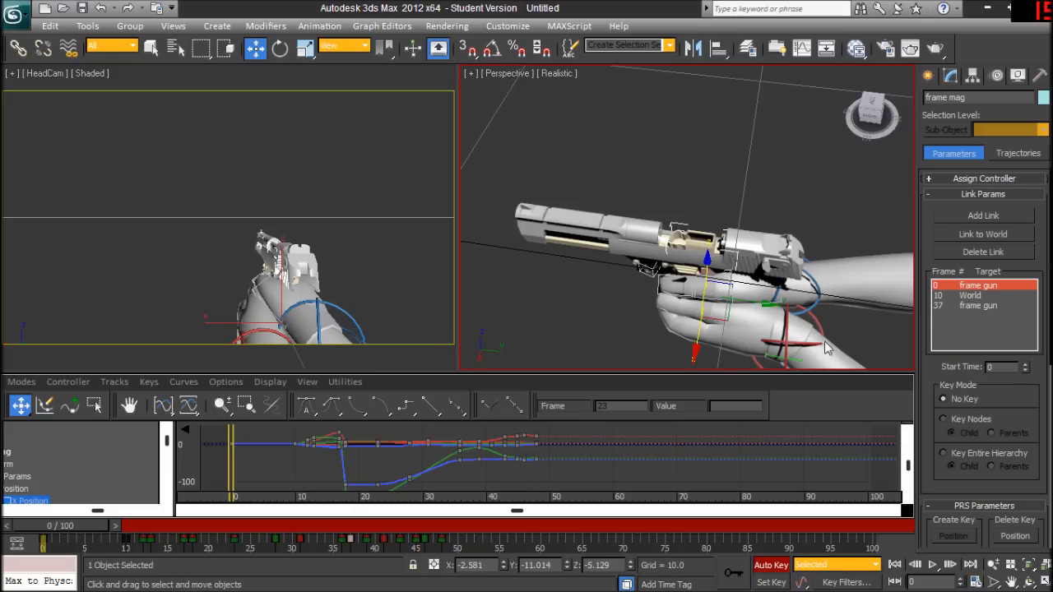
Select the frame 37 entry in Link Params to inspect the magazine's link back to frame gun
{"action": "left_click", "coordinate": [979, 306]}
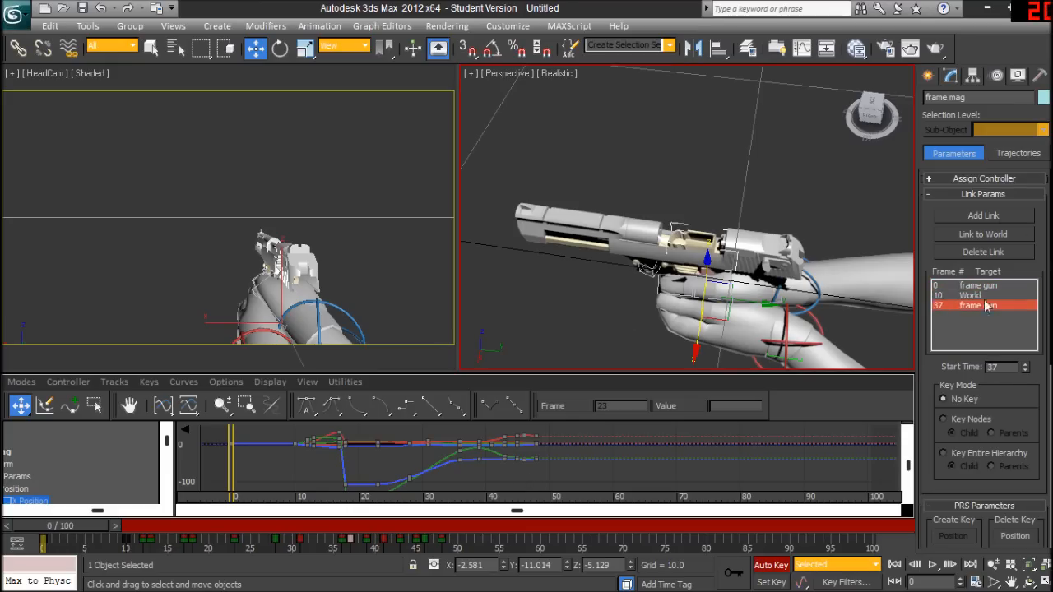
{"action": "left_click", "coordinate": [978, 286]}
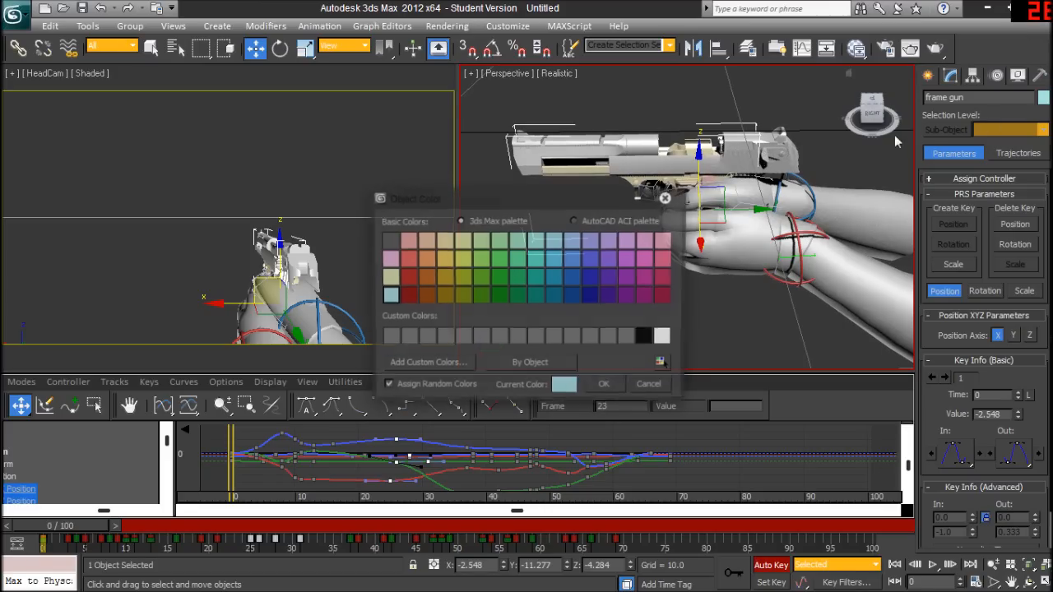
Choose a blue Diffuse shade in the color selector for the frame gun material
{"action": "left_click", "coordinate": [648, 383]}
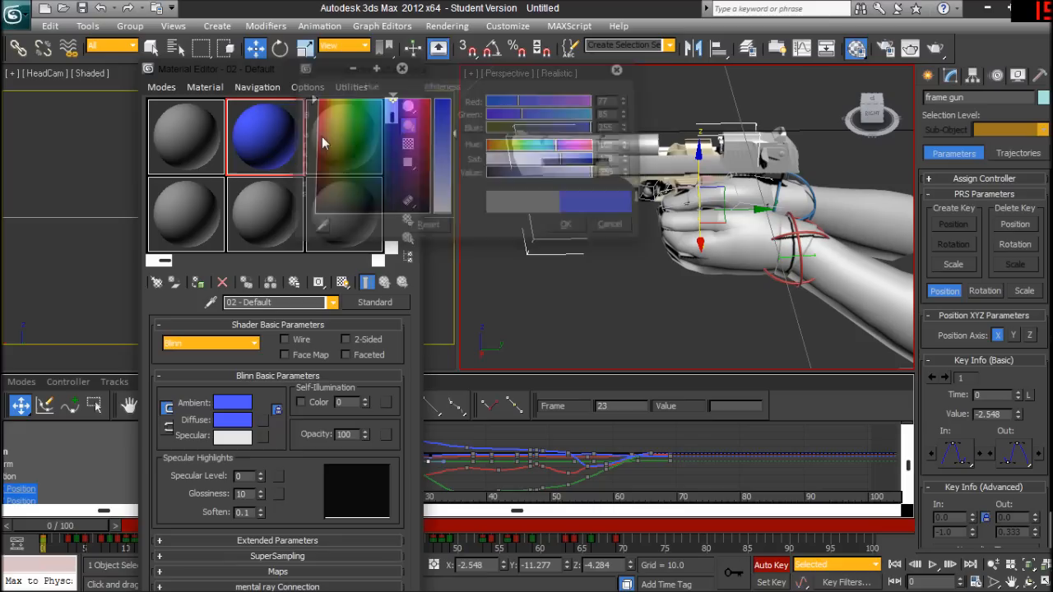
{"action": "left_click", "coordinate": [609, 223]}
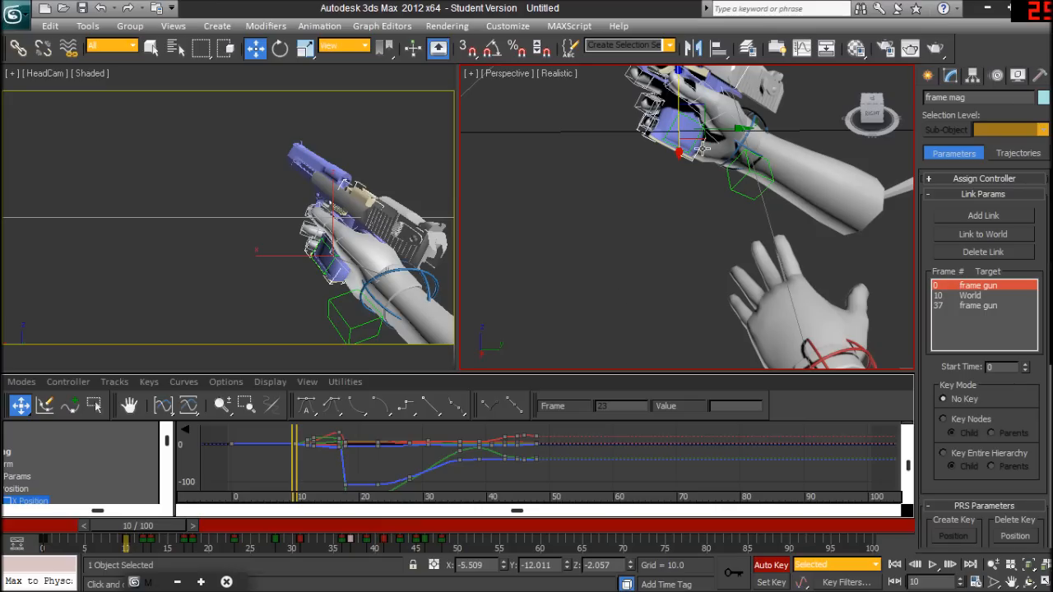
{"action": "mouse_move", "coordinate": [526, 122]}
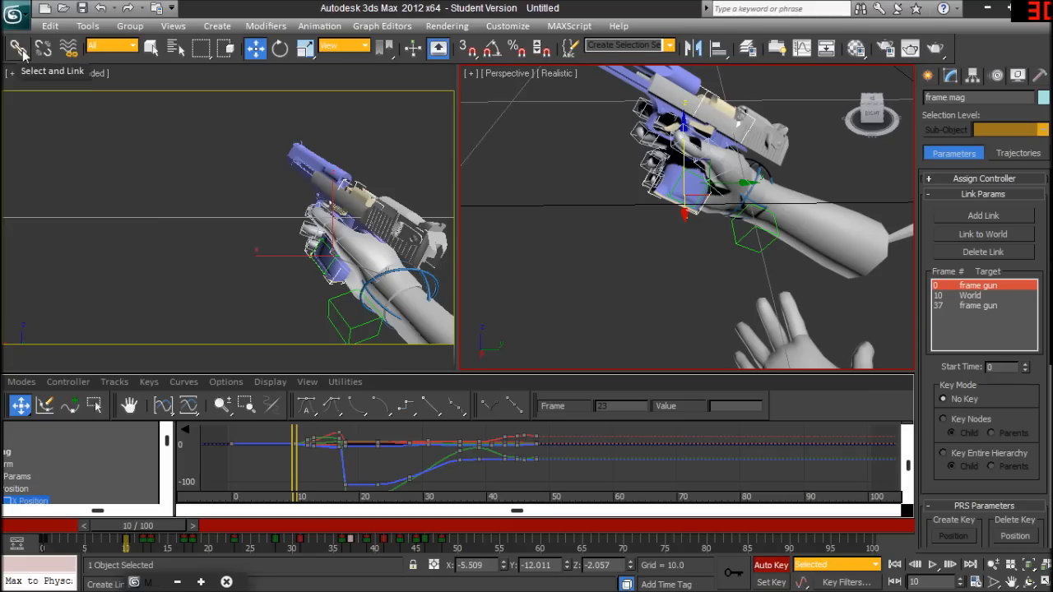
Select the magazine's World link at frame 10 and scrub from 10 to about 22 as it drops
{"action": "left_click", "coordinate": [971, 296]}
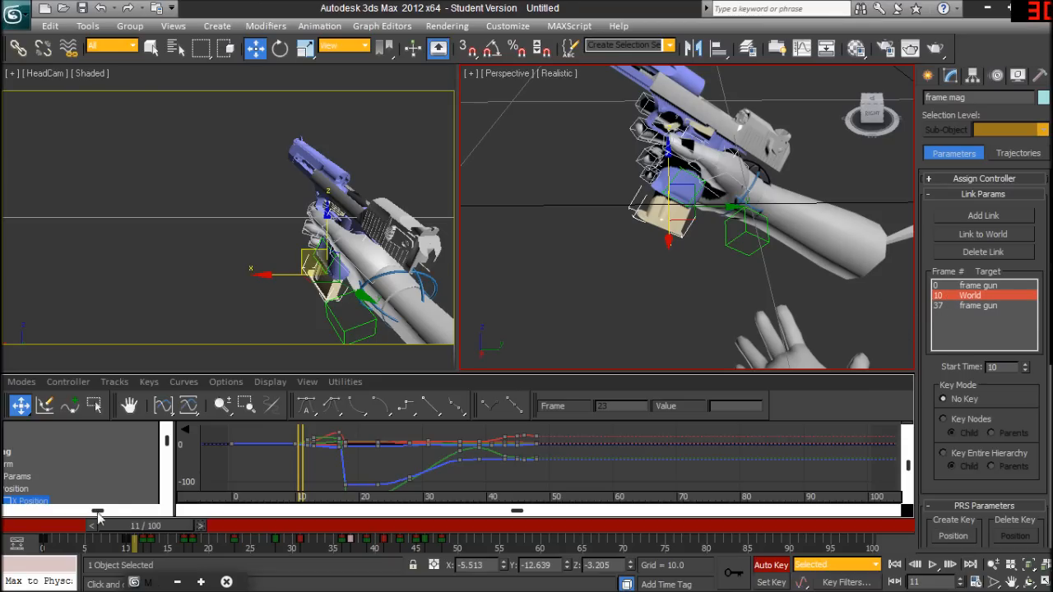
{"action": "mouse_move", "coordinate": [957, 299]}
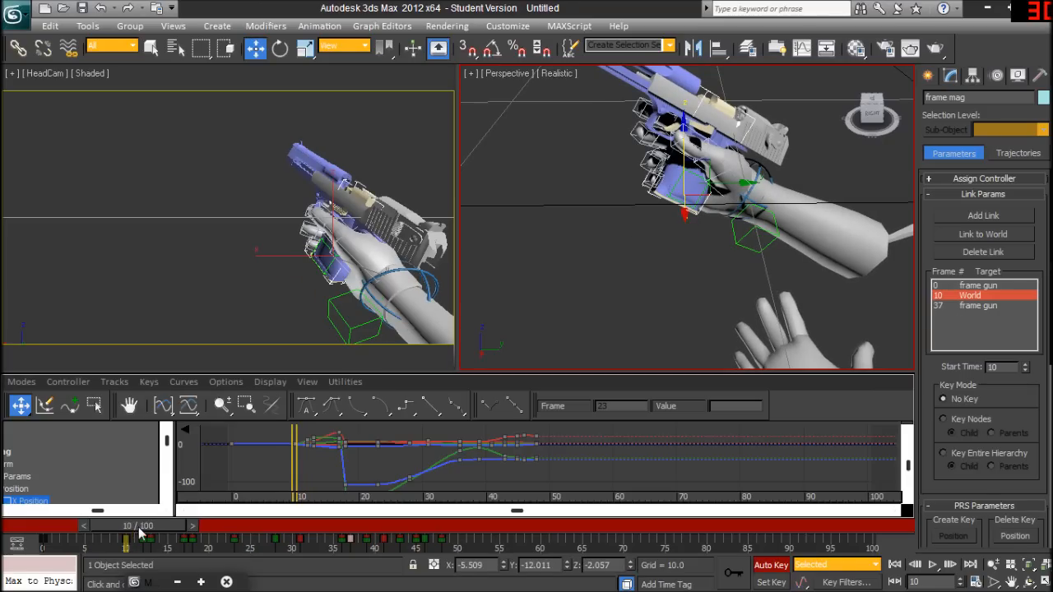
{"action": "left_click_drag", "start_coordinate": [125, 536], "coordinate": [151, 536]}
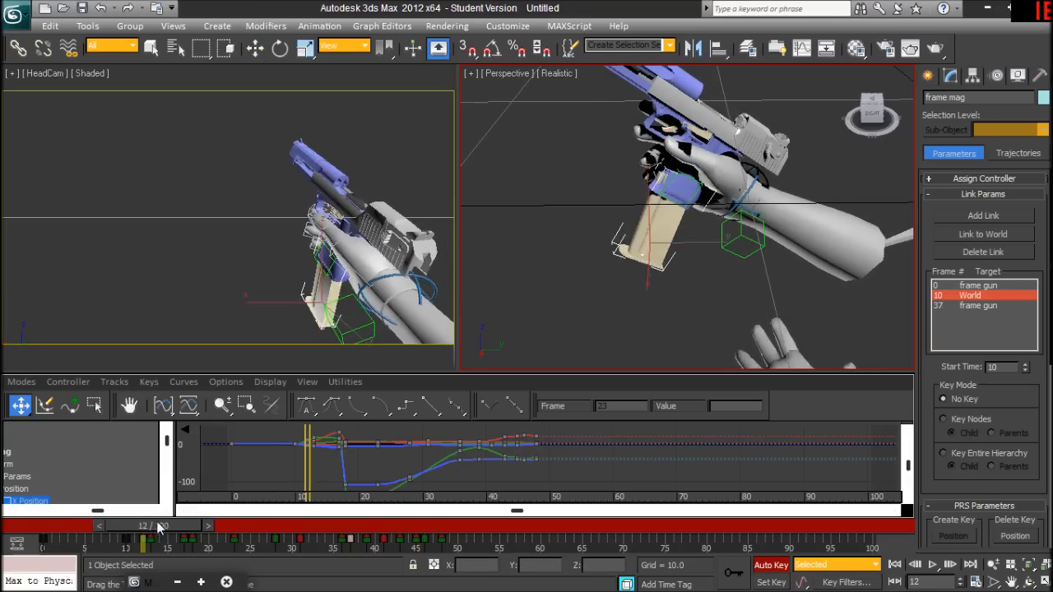
{"action": "left_click_drag", "start_coordinate": [158, 525], "coordinate": [222, 525]}
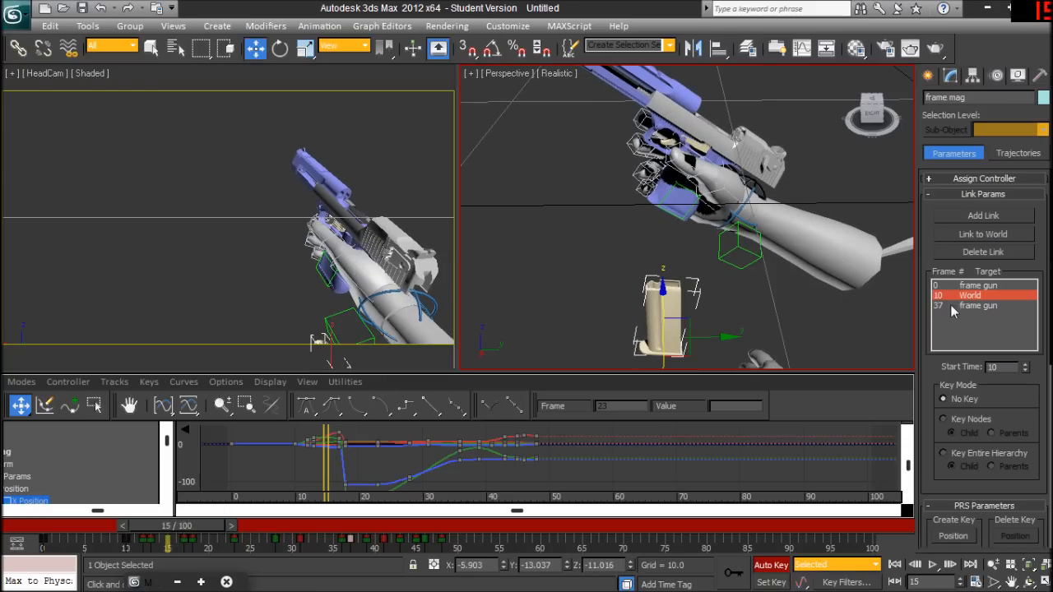
{"action": "left_click_drag", "start_coordinate": [168, 540], "coordinate": [224, 540]}
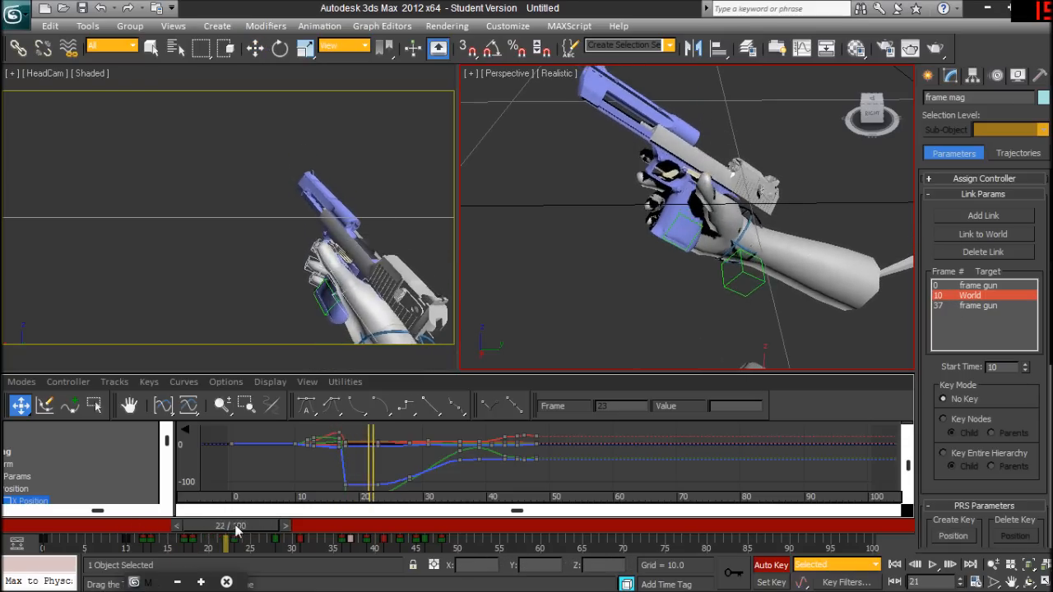
{"action": "left_click_drag", "start_coordinate": [237, 525], "coordinate": [320, 525]}
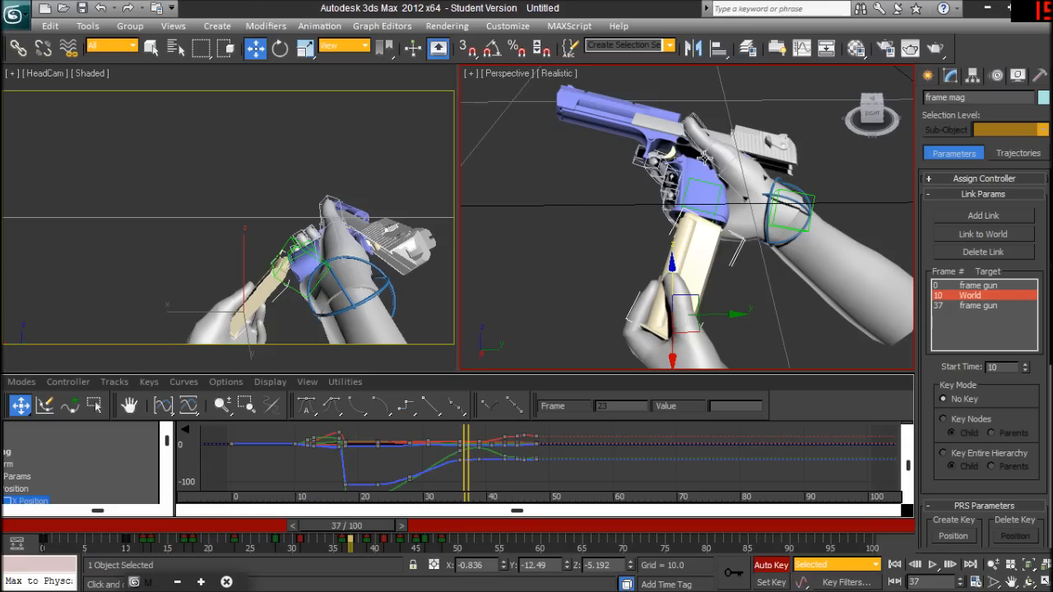
{"action": "mouse_move", "coordinate": [878, 331]}
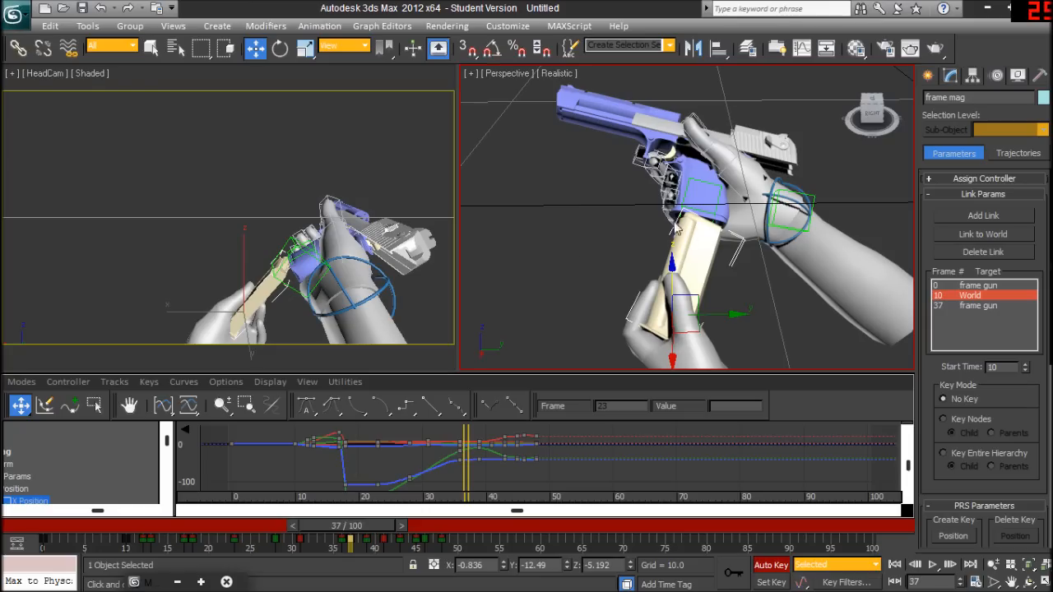
{"action": "mouse_move", "coordinate": [709, 265]}
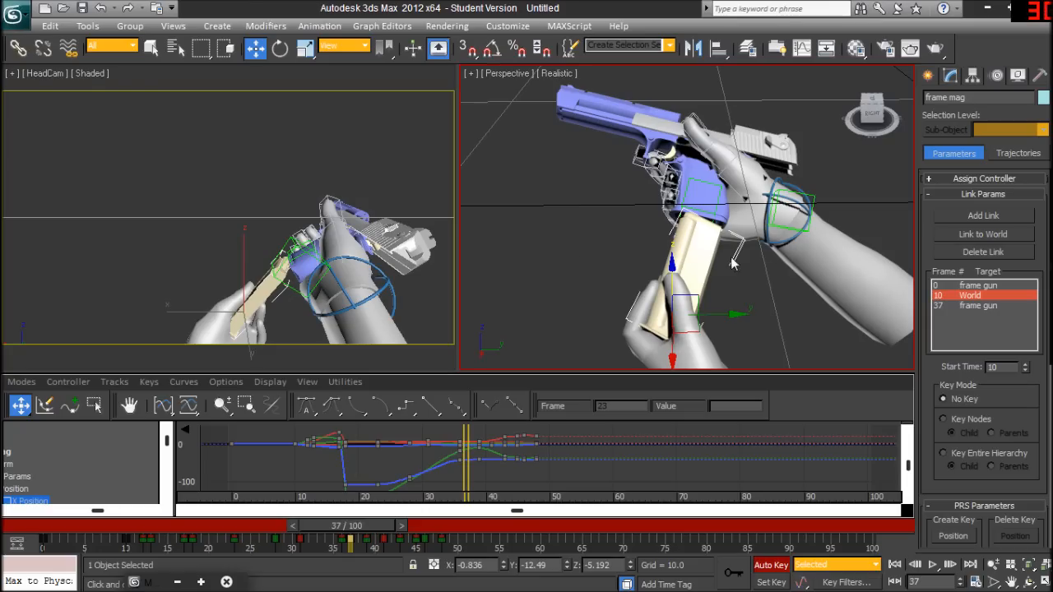
{"action": "mouse_move", "coordinate": [534, 352]}
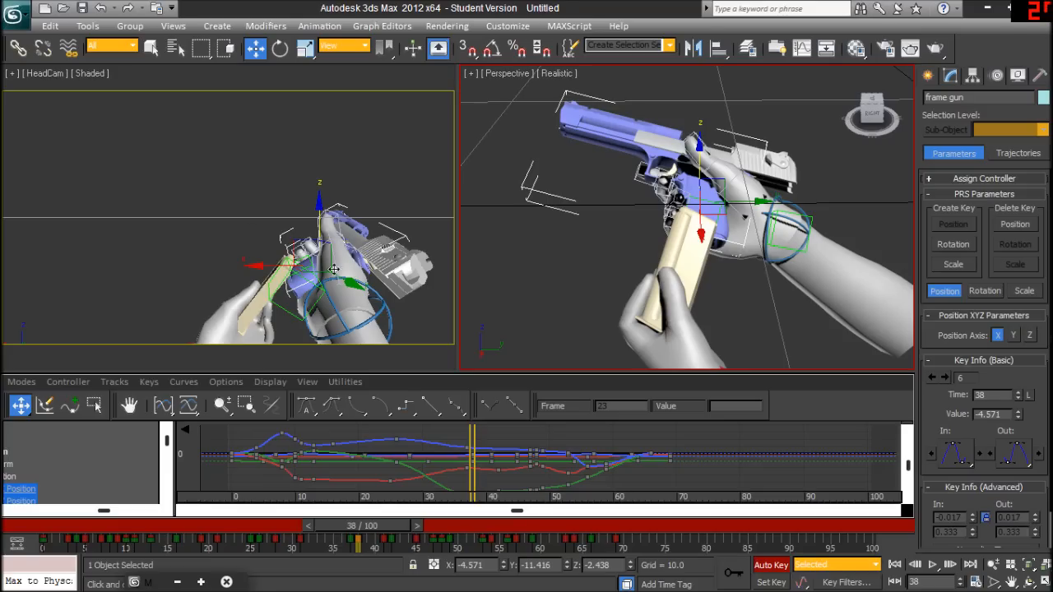
{"action": "mouse_move", "coordinate": [357, 234]}
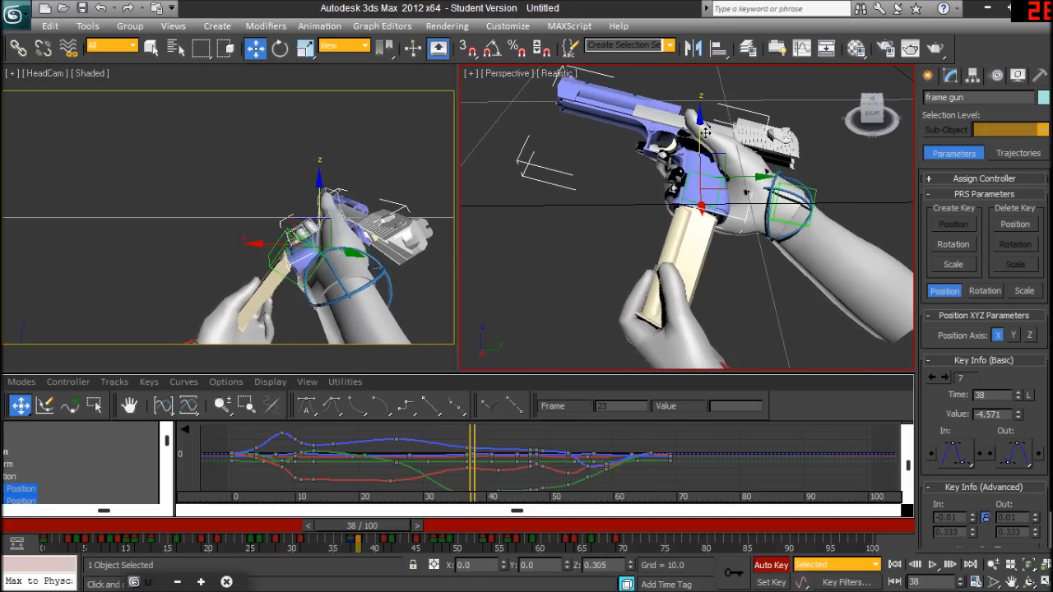
Move the time slider to frame 39 where the magazine's frame gun link at 37 is active
{"action": "left_click", "coordinate": [300, 527]}
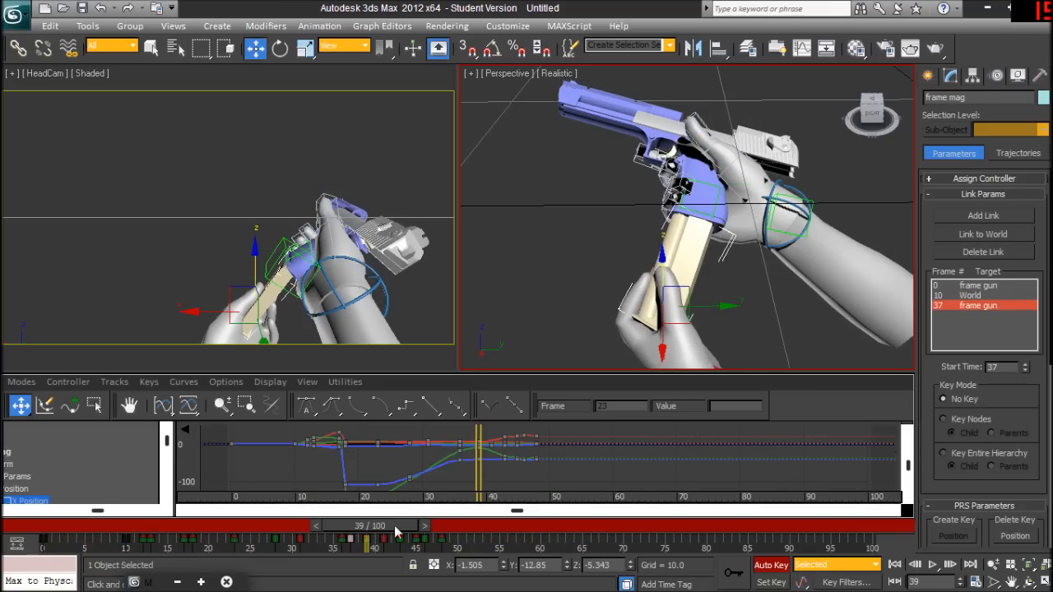
{"action": "left_click_drag", "start_coordinate": [378, 525], "coordinate": [403, 525]}
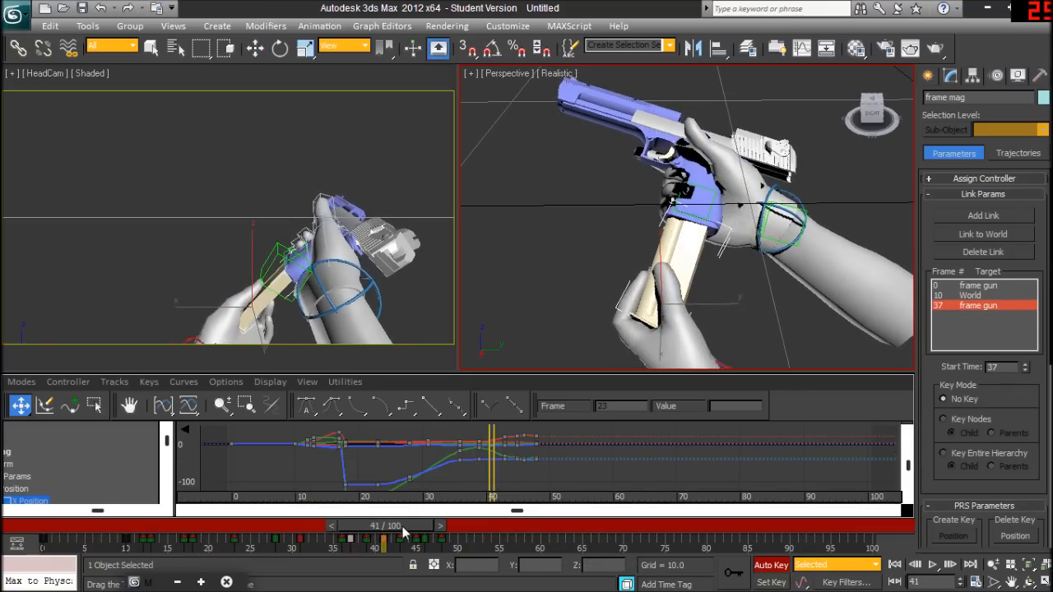
{"action": "left_click_drag", "start_coordinate": [403, 524], "coordinate": [377, 525]}
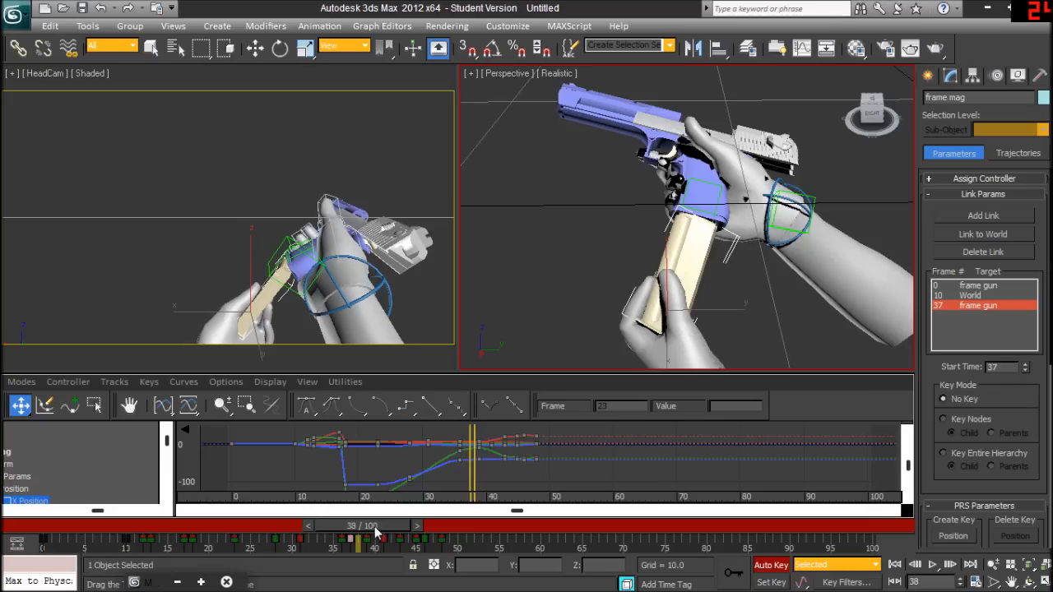
{"action": "left_click_drag", "start_coordinate": [375, 525], "coordinate": [415, 525]}
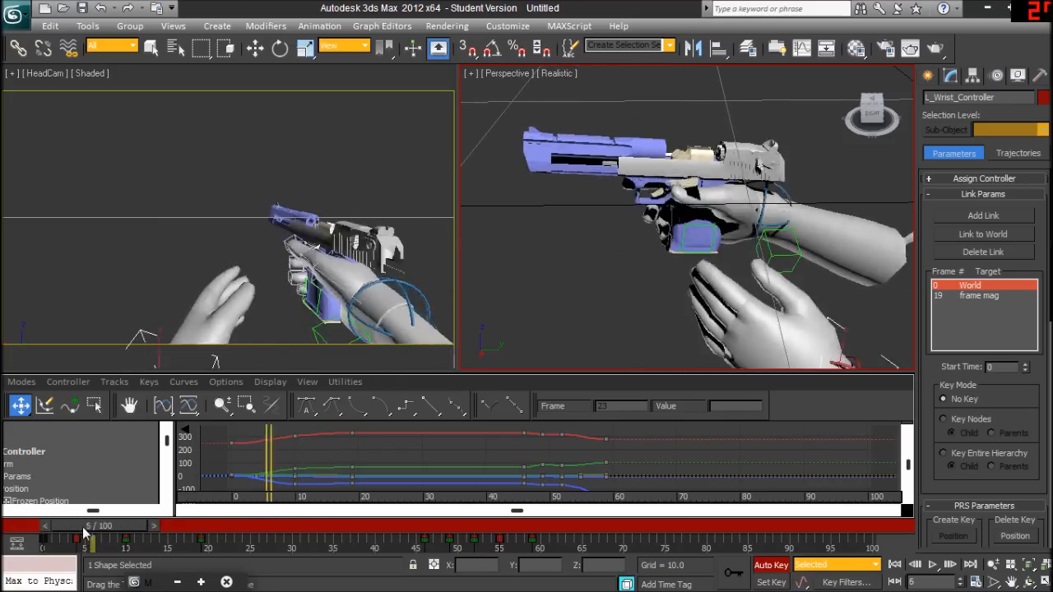
Scrub through frames 13, 20 and 51 to follow the wrist controller's switch to the magazine
{"action": "left_click_drag", "start_coordinate": [90, 540], "coordinate": [149, 540]}
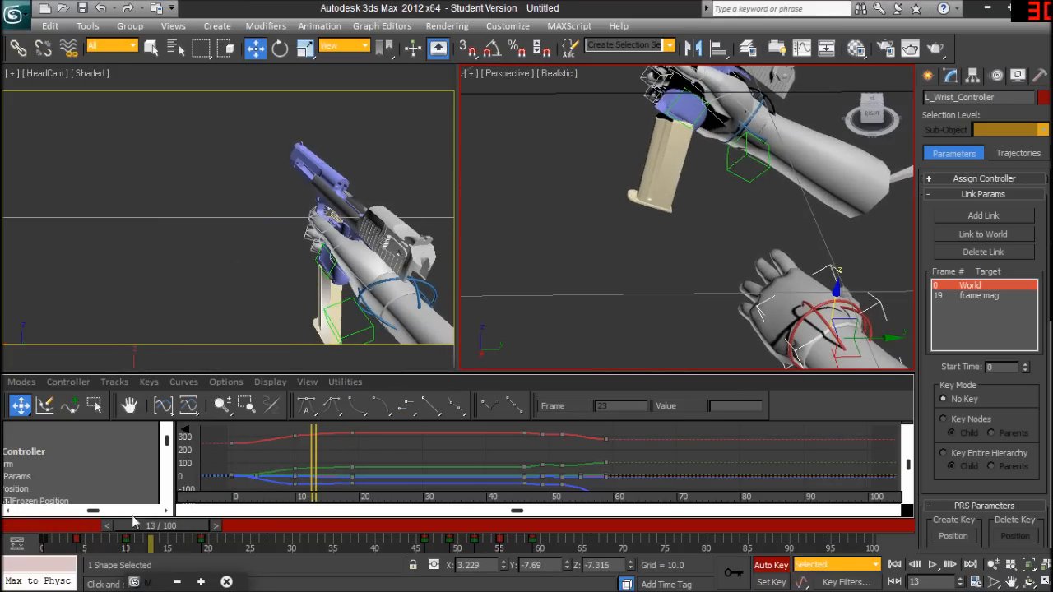
{"action": "left_click_drag", "start_coordinate": [152, 539], "coordinate": [207, 540]}
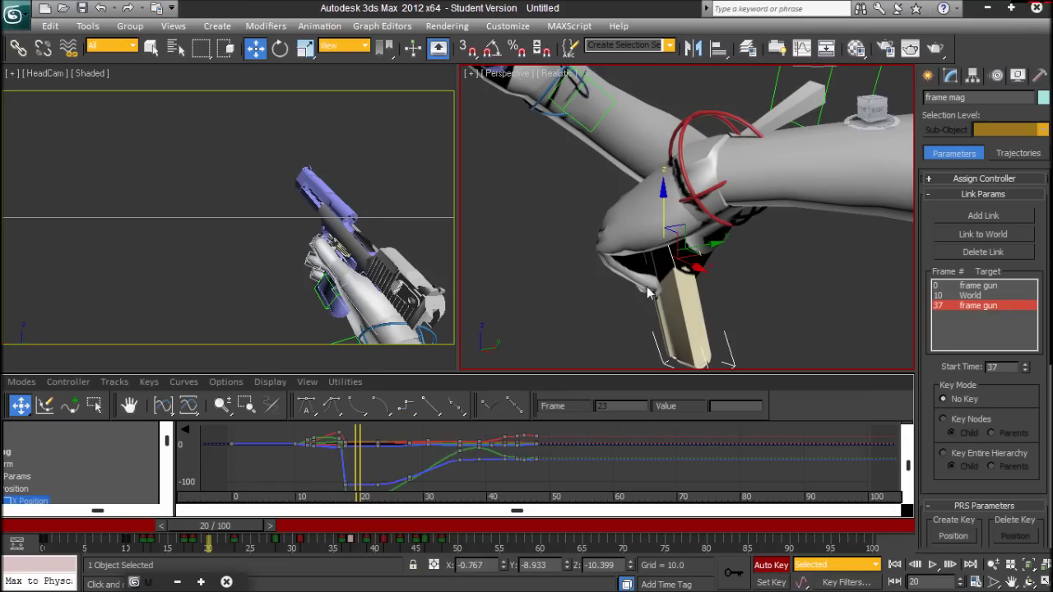
{"action": "mouse_move", "coordinate": [667, 220]}
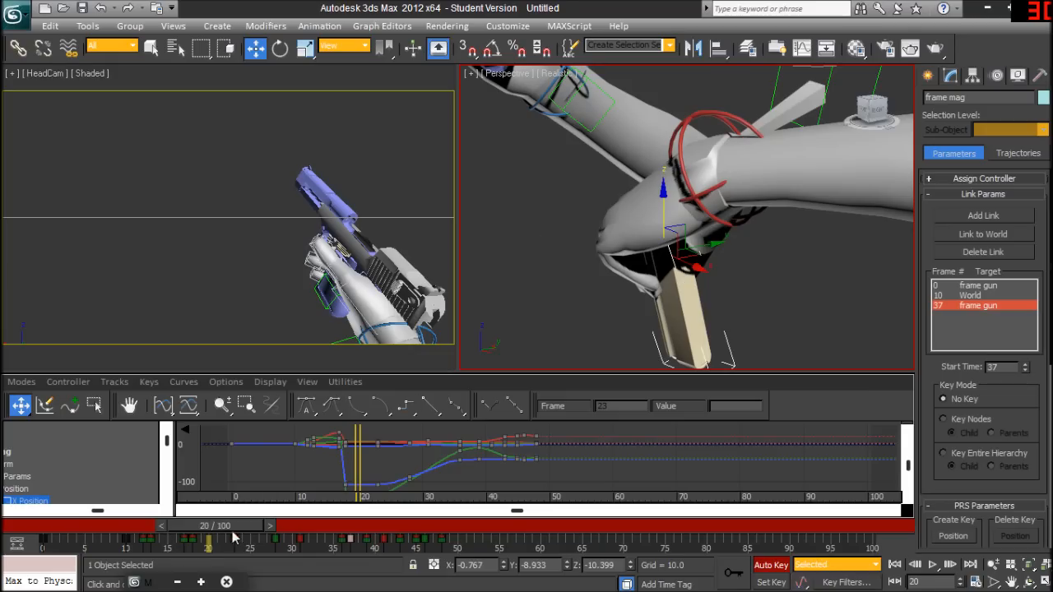
{"action": "left_click_drag", "start_coordinate": [207, 540], "coordinate": [333, 540]}
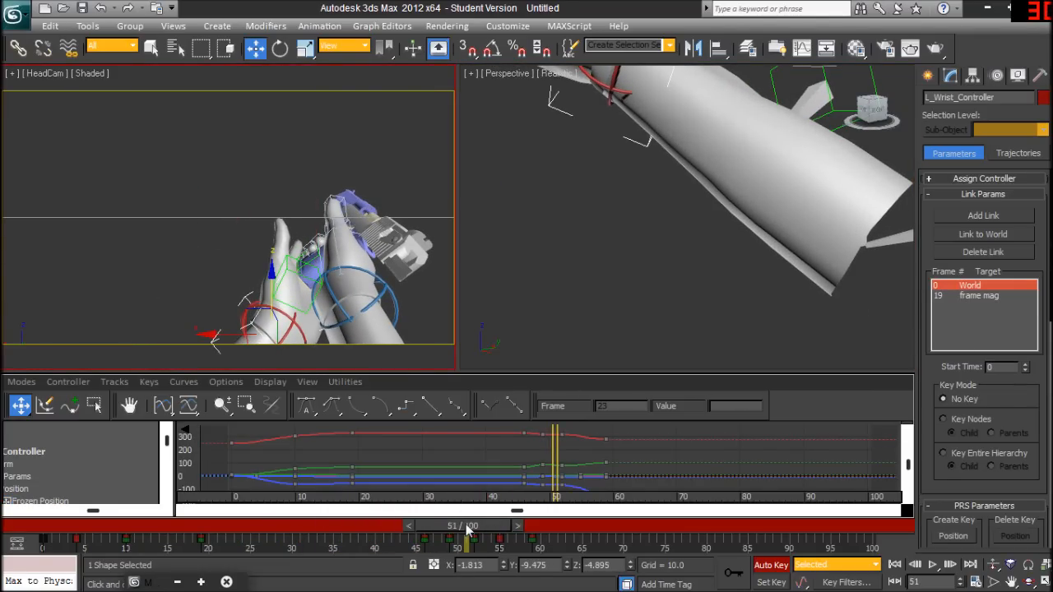
Step the animation through frames 53, 54 and 55 to check the wrist link
{"action": "left_click_drag", "start_coordinate": [469, 527], "coordinate": [487, 526]}
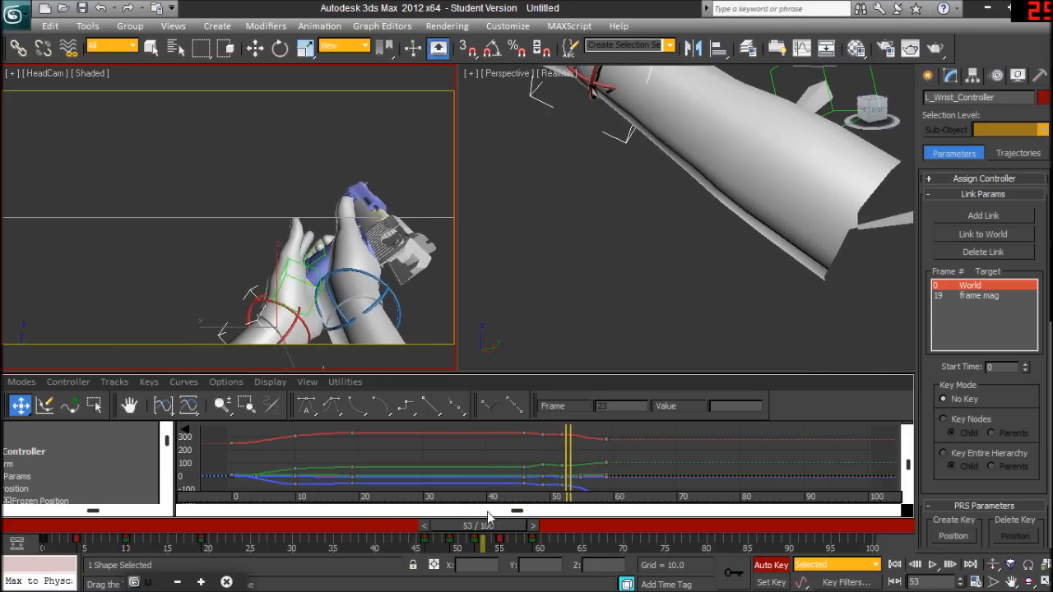
{"action": "left_click_drag", "start_coordinate": [490, 525], "coordinate": [436, 525]}
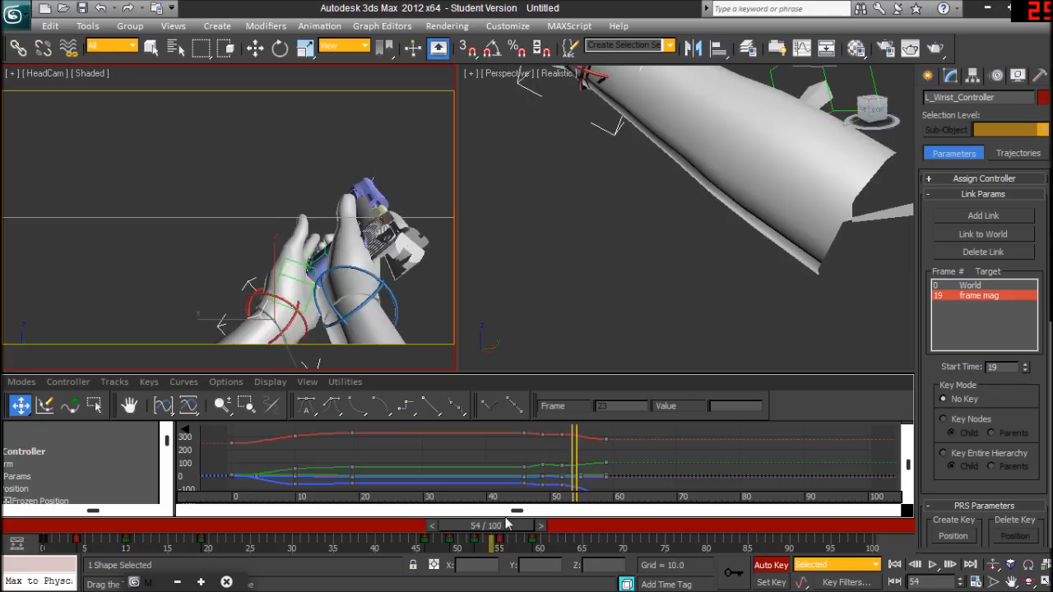
{"action": "left_click_drag", "start_coordinate": [497, 527], "coordinate": [551, 527]}
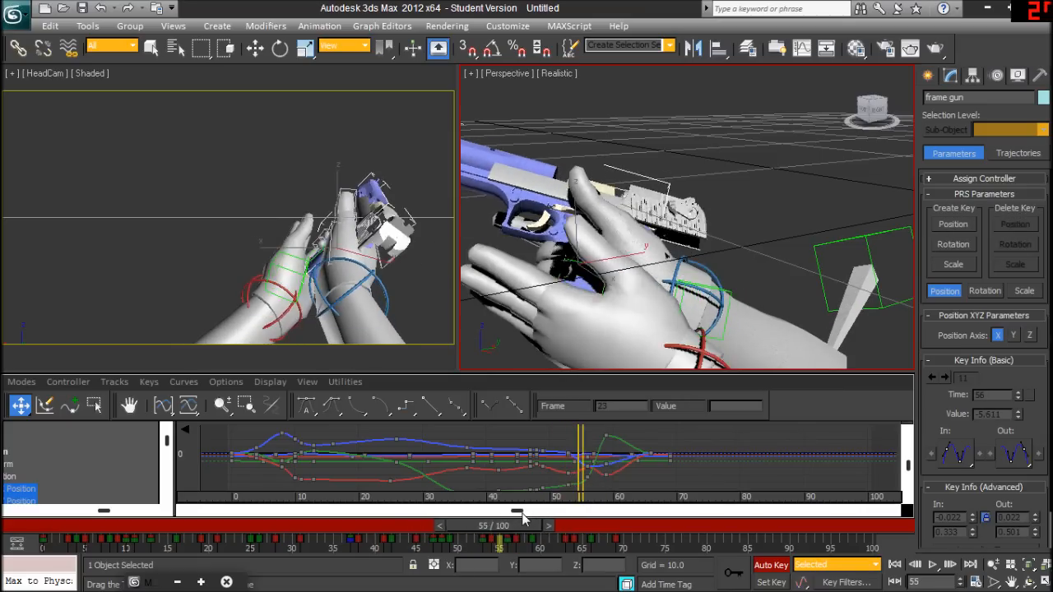
Scrub the gun's motion forward to frame 65, then return to frame 52
{"action": "left_click_drag", "start_coordinate": [517, 511], "coordinate": [606, 510]}
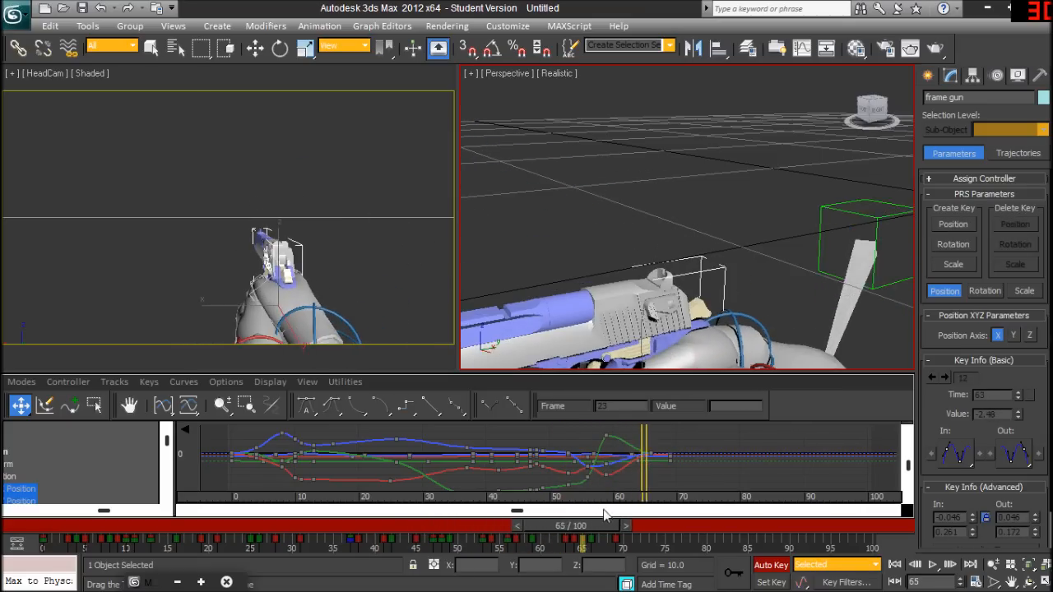
{"action": "left_click_drag", "start_coordinate": [600, 525], "coordinate": [504, 525]}
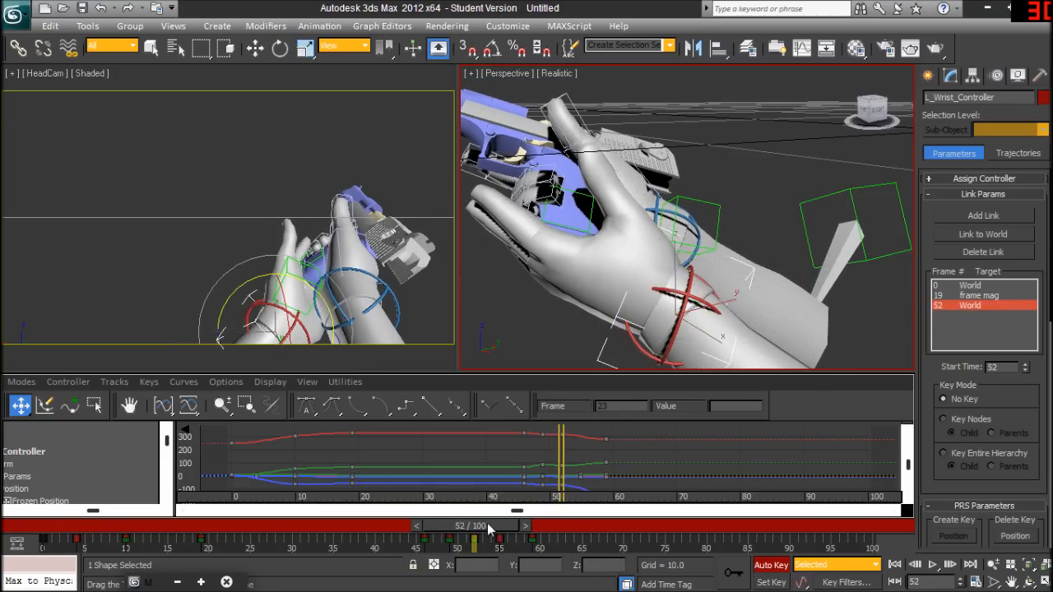
Move to frame 59 and link Wrist_Controller to World in Link Params
{"action": "left_click_drag", "start_coordinate": [502, 527], "coordinate": [540, 526]}
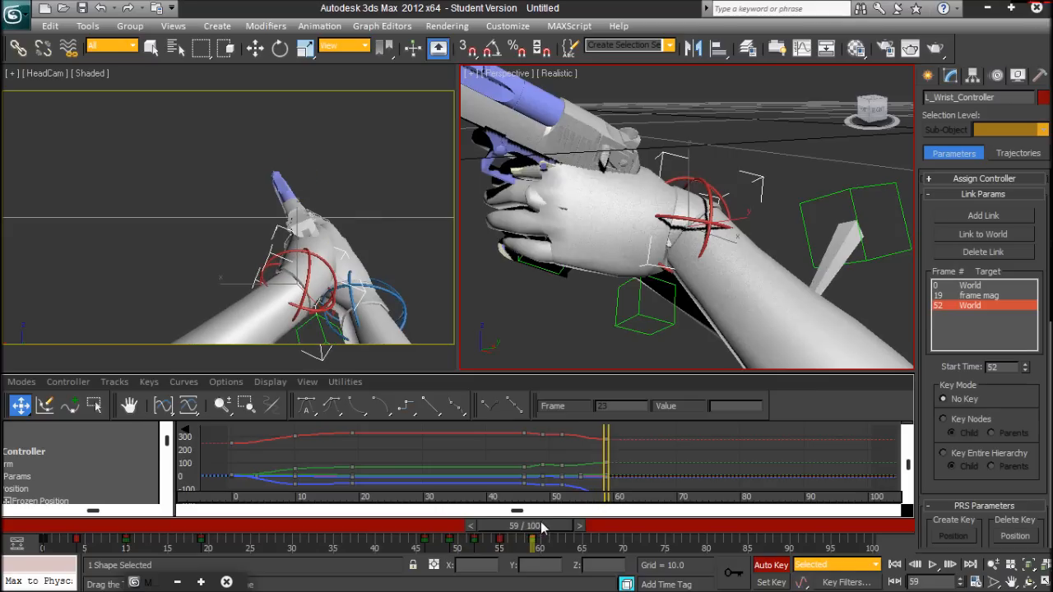
{"action": "left_click_drag", "start_coordinate": [540, 526], "coordinate": [574, 527]}
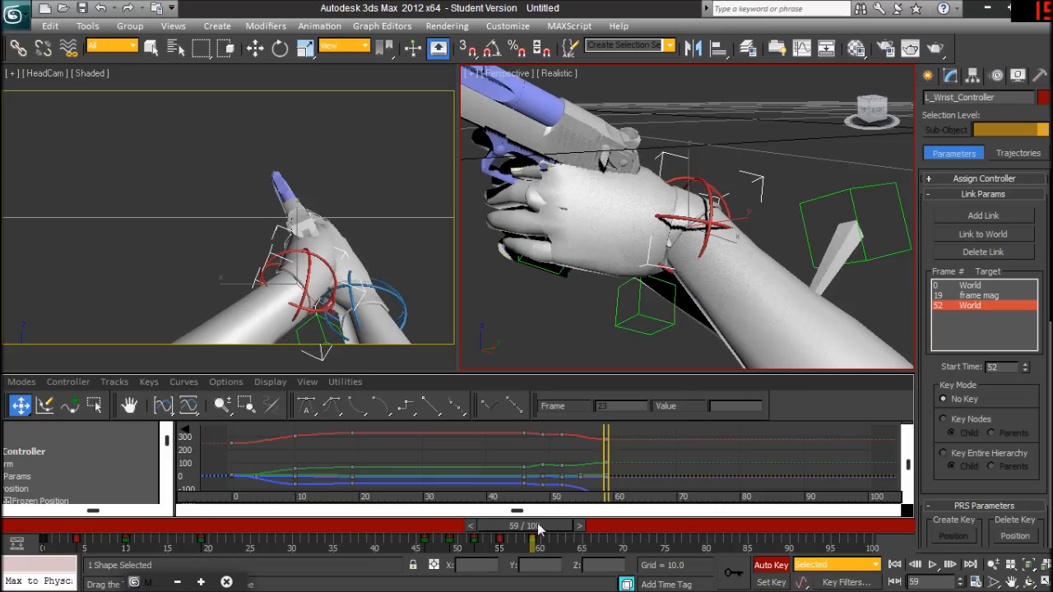
{"action": "left_click", "coordinate": [984, 214]}
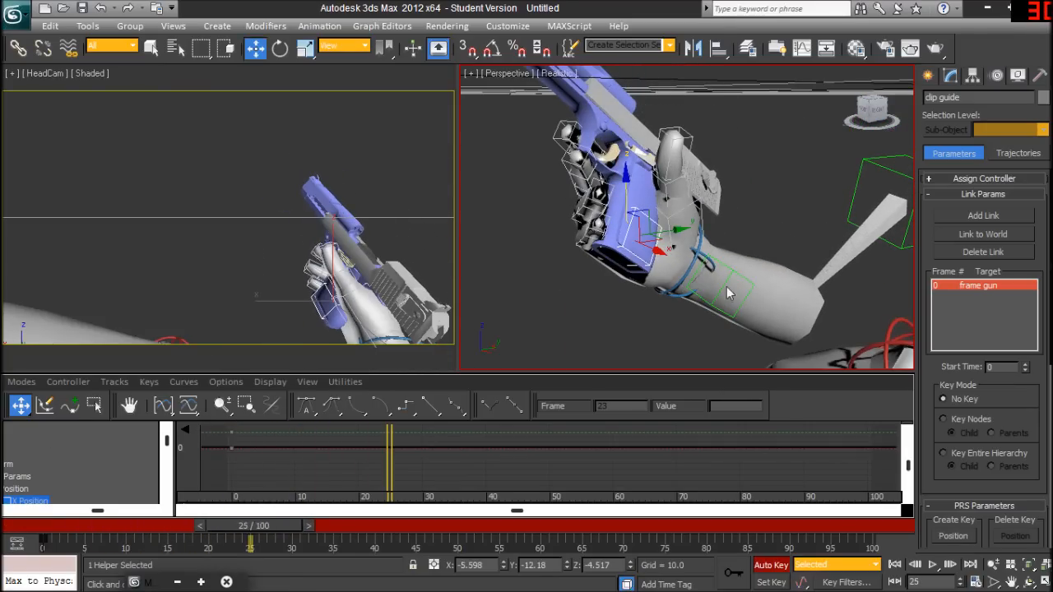
Scrub back to frame 8 and forward past frame 50 to review the wrist's new gun link
{"action": "left_click_drag", "start_coordinate": [250, 543], "coordinate": [112, 543]}
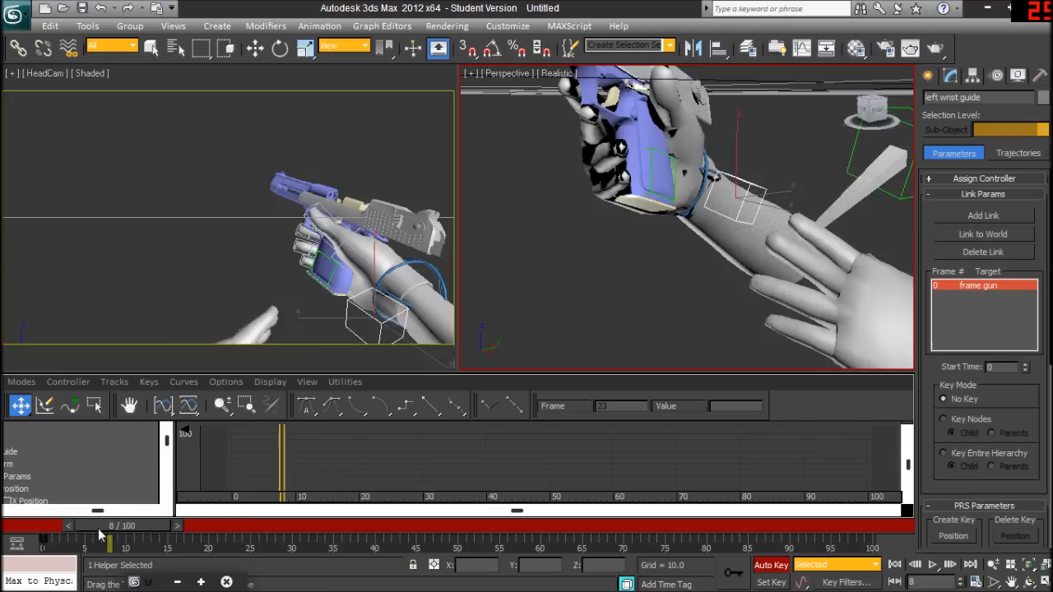
{"action": "left_click_drag", "start_coordinate": [111, 527], "coordinate": [102, 526]}
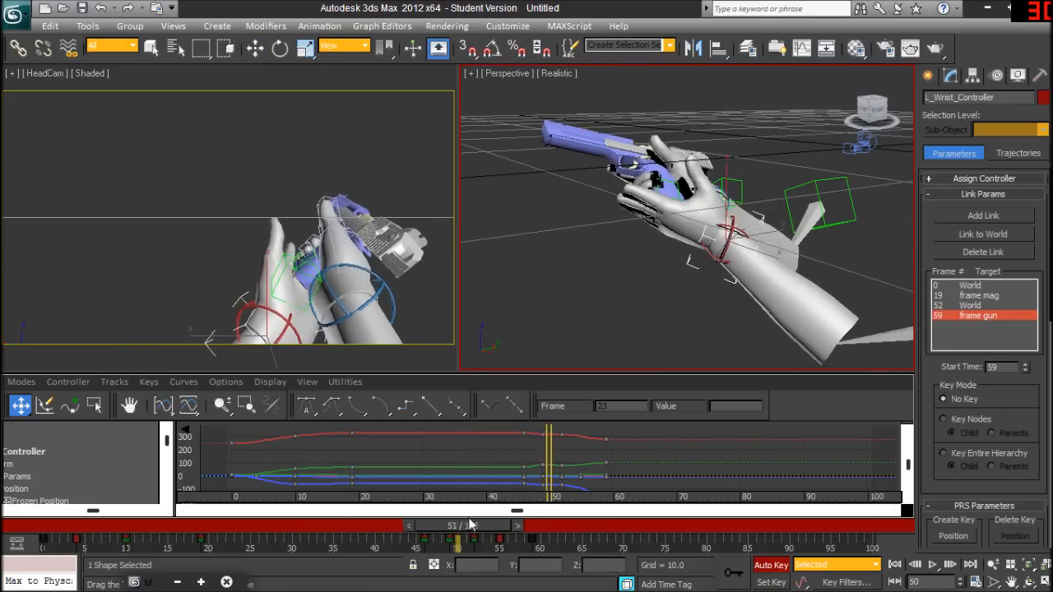
At frame 59, align Wrist_Controller to the left wrist guide's position and orientation and confirm
{"action": "left_click_drag", "start_coordinate": [458, 537], "coordinate": [533, 536]}
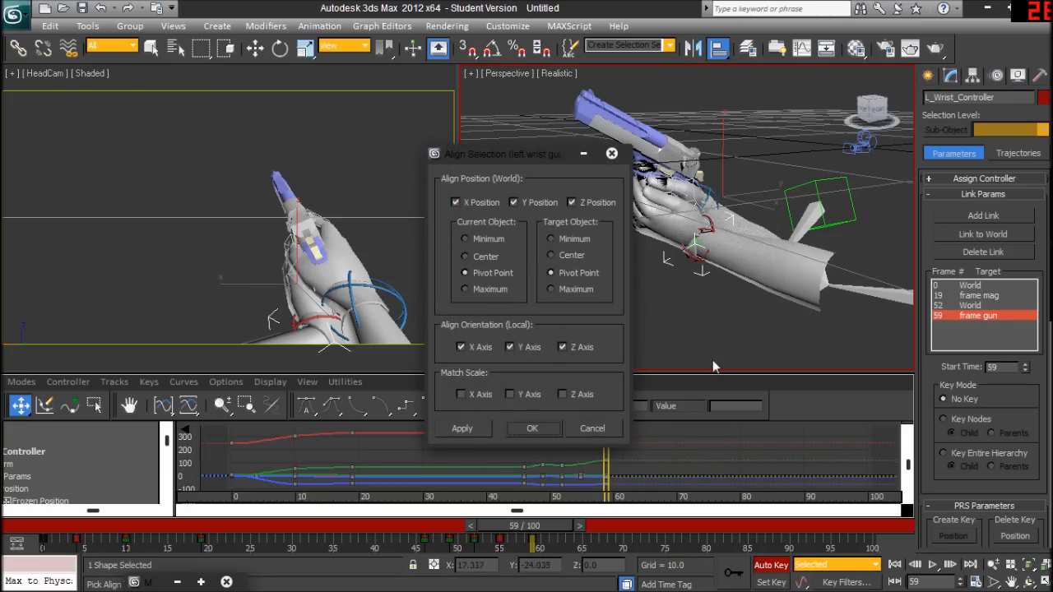
{"action": "left_click", "coordinate": [549, 273]}
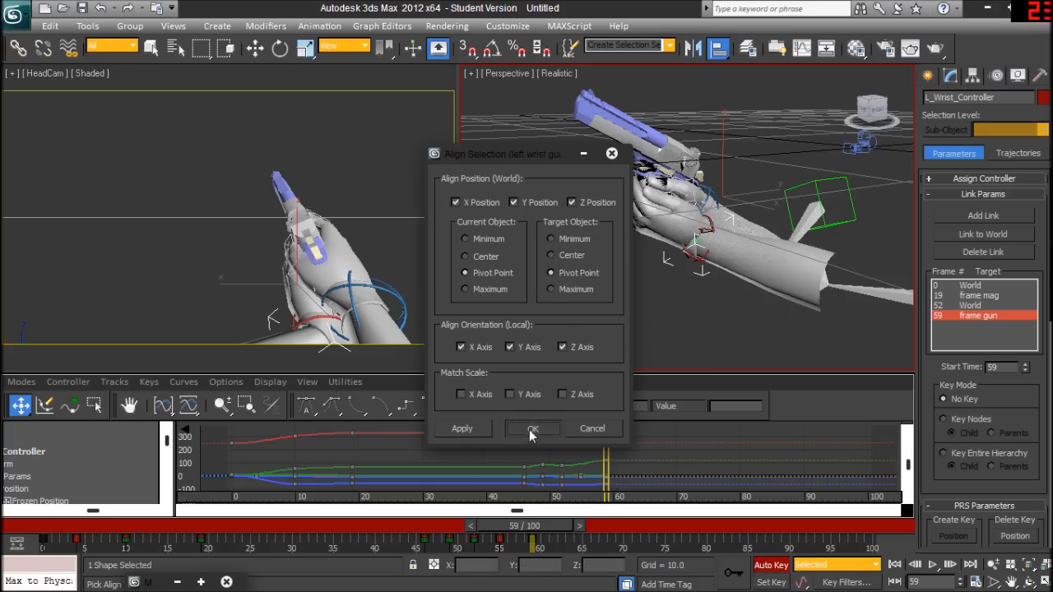
{"action": "left_click", "coordinate": [533, 427]}
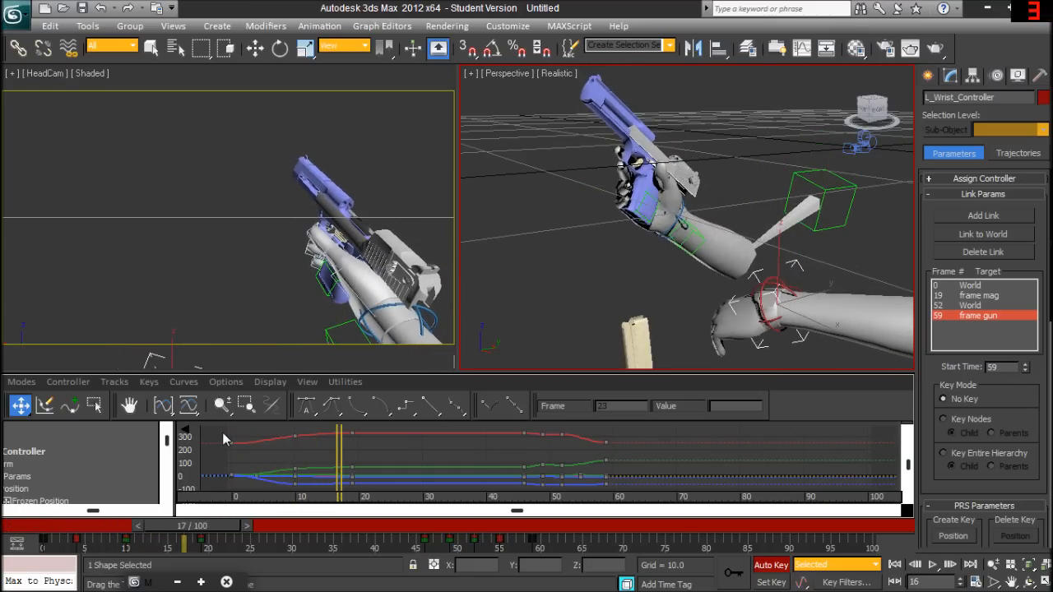
Scrub the time slider to frame 32 to review the magazine's gun/World link targets
{"action": "left_click_drag", "start_coordinate": [337, 431], "coordinate": [428, 431]}
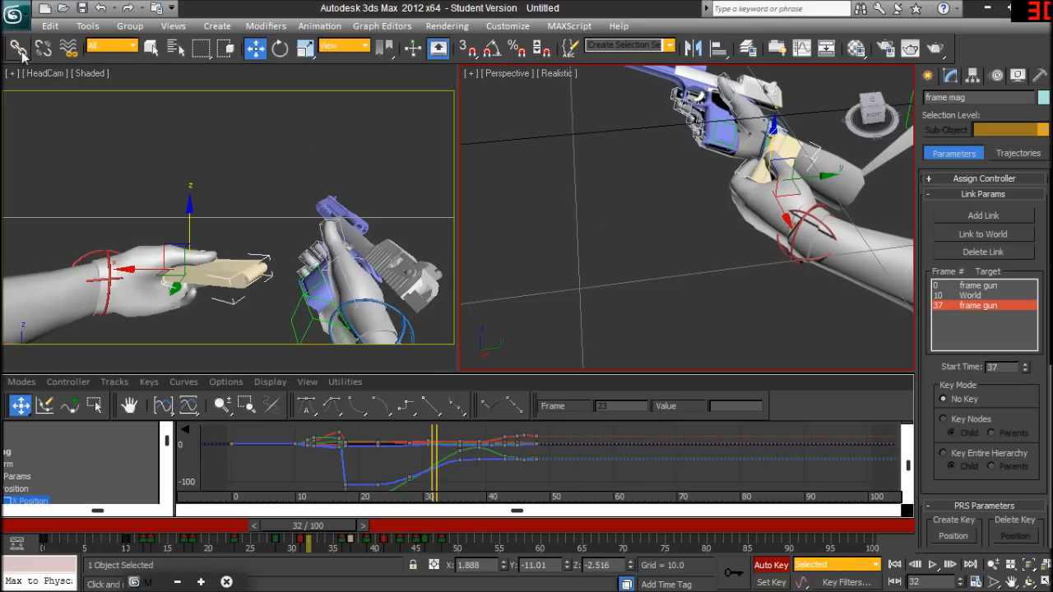
{"action": "mouse_move", "coordinate": [20, 50]}
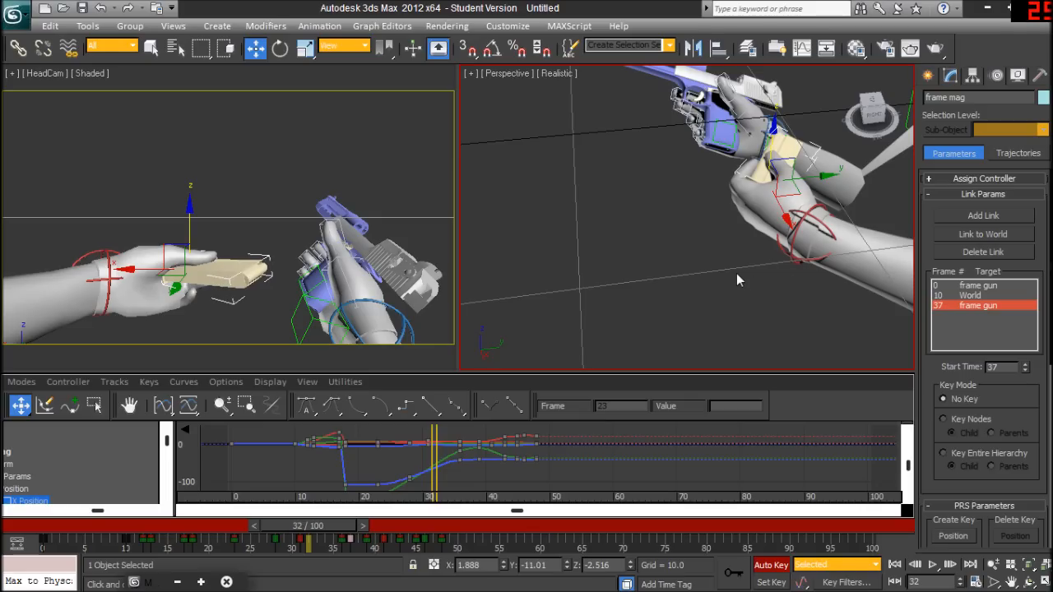
{"action": "mouse_move", "coordinate": [788, 289]}
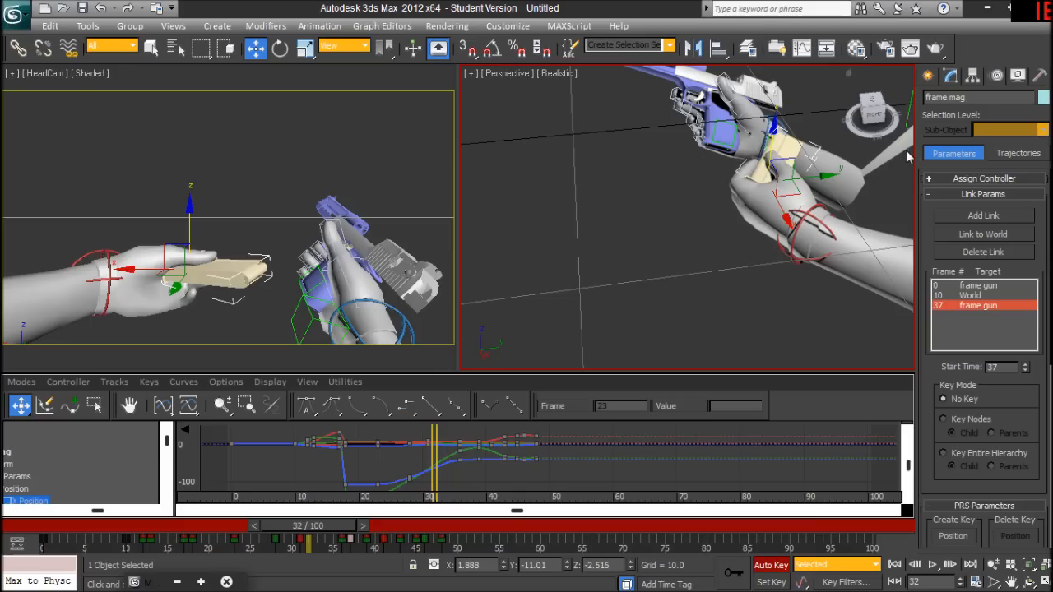
{"action": "mouse_move", "coordinate": [737, 229]}
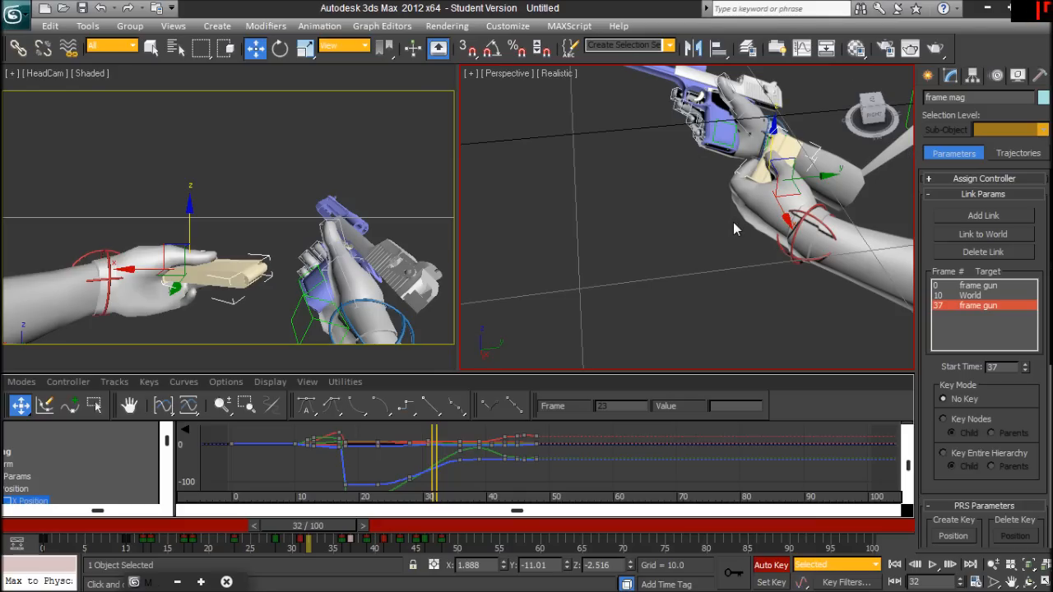
{"action": "mouse_move", "coordinate": [734, 230]}
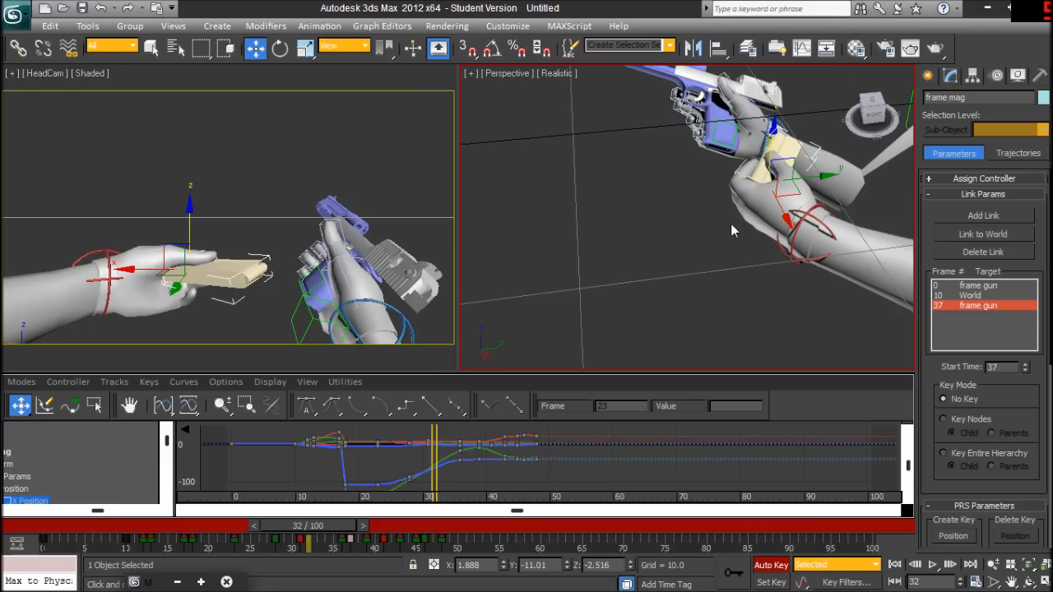